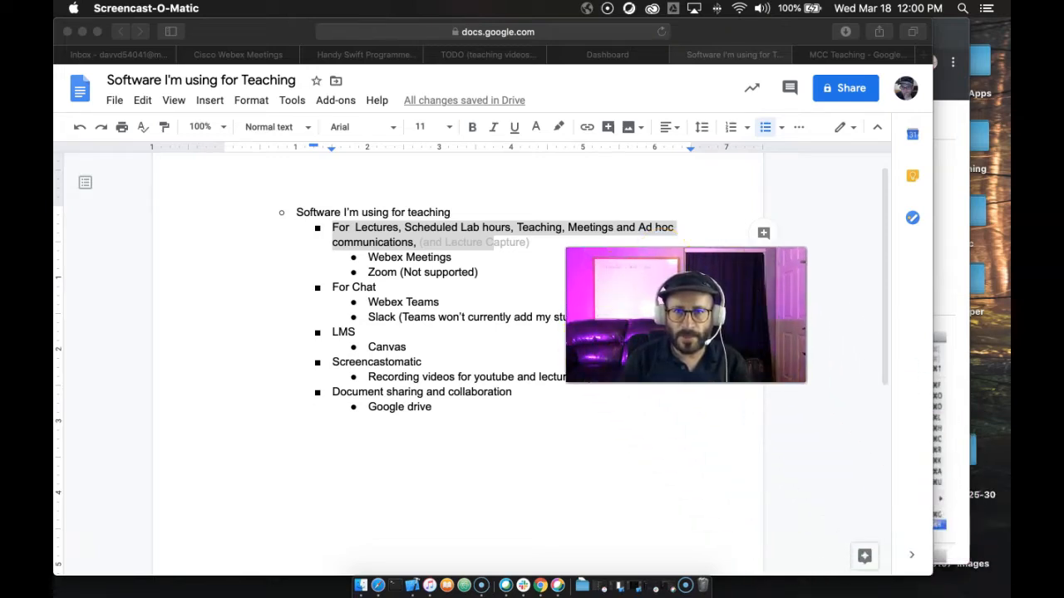
Bold the Screencastomatic entry and its sub-item about recording videos.
drag(684, 314, 792, 447)
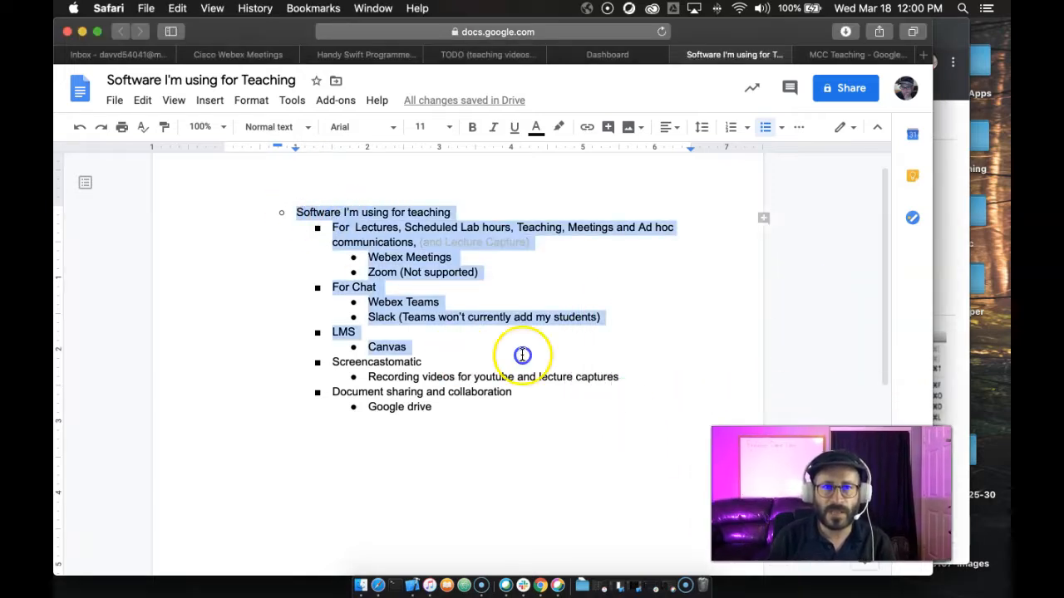
click(434, 407)
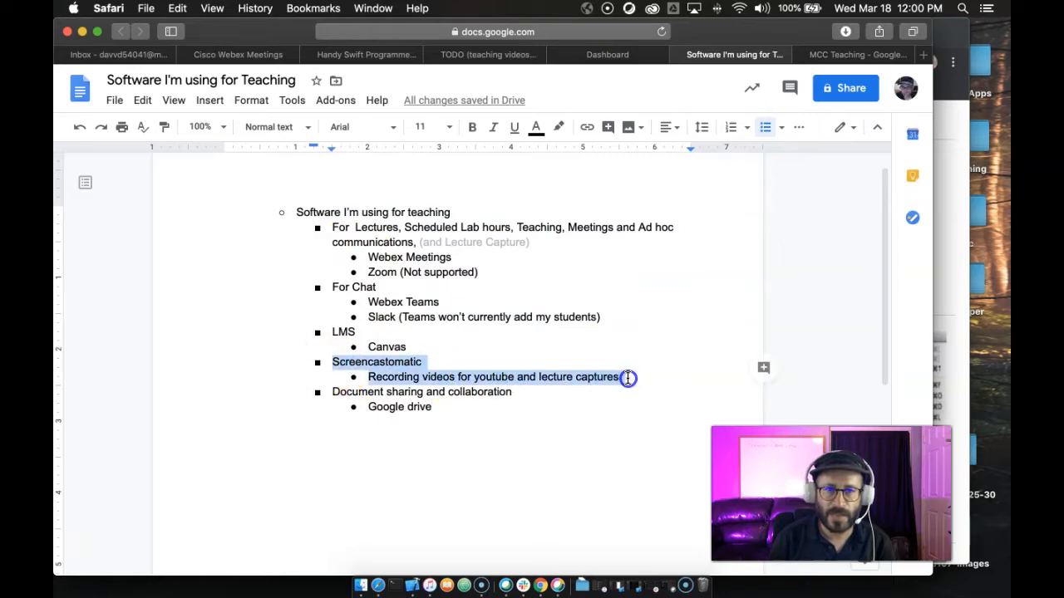
click(472, 126)
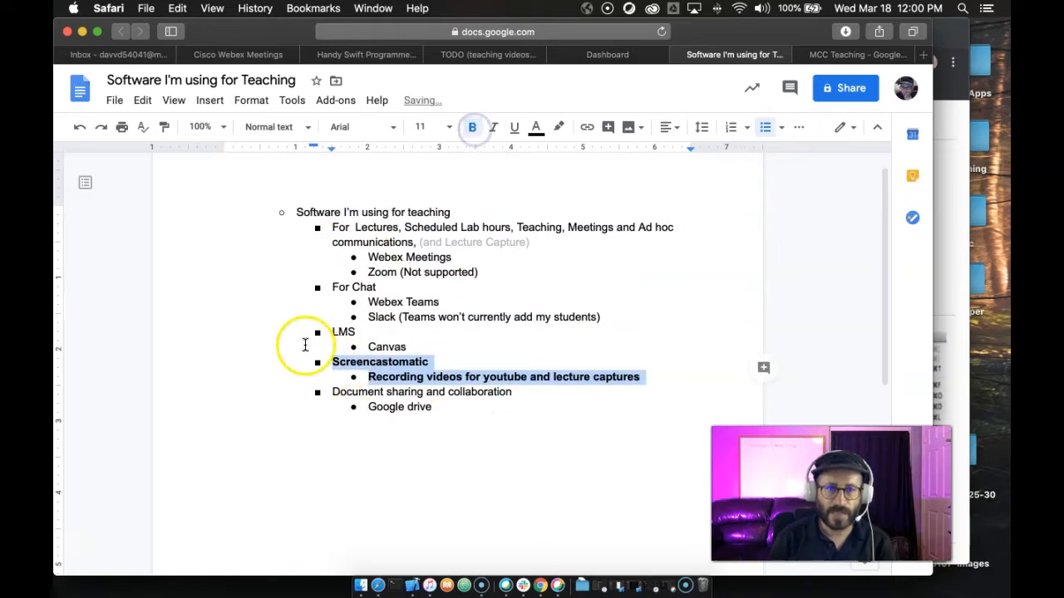
mouse_move(482, 586)
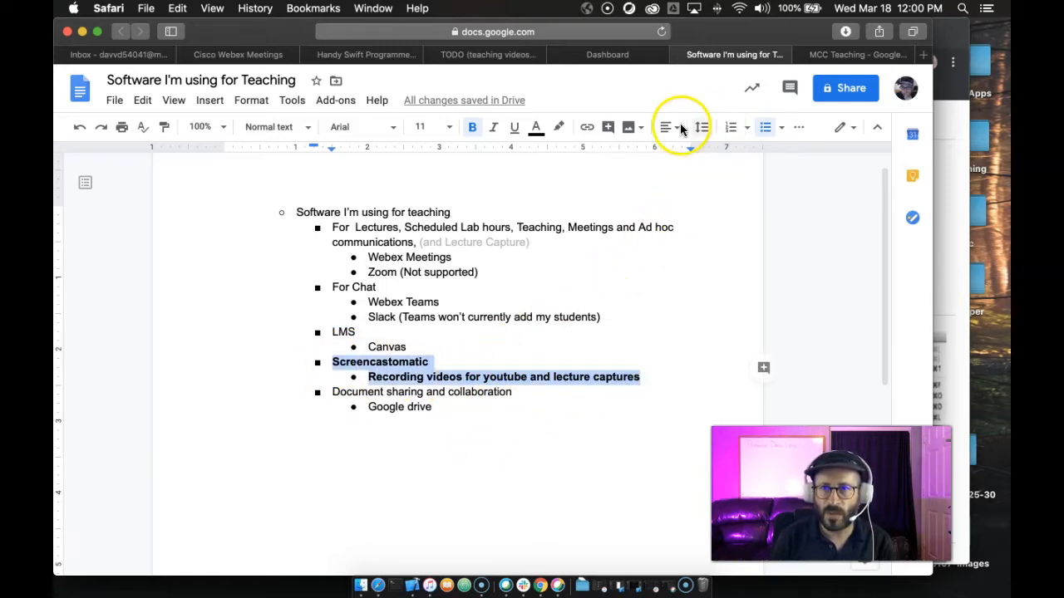
mouse_move(964, 13)
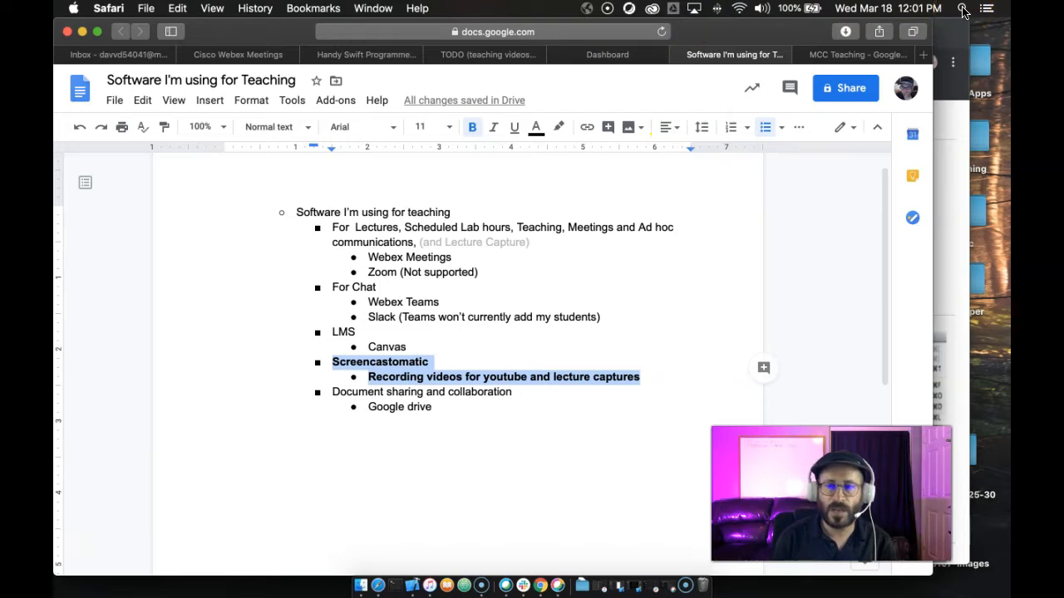
Launch Self Service and search for ScreenCast-O-Matic 2.3.4.
click(961, 8)
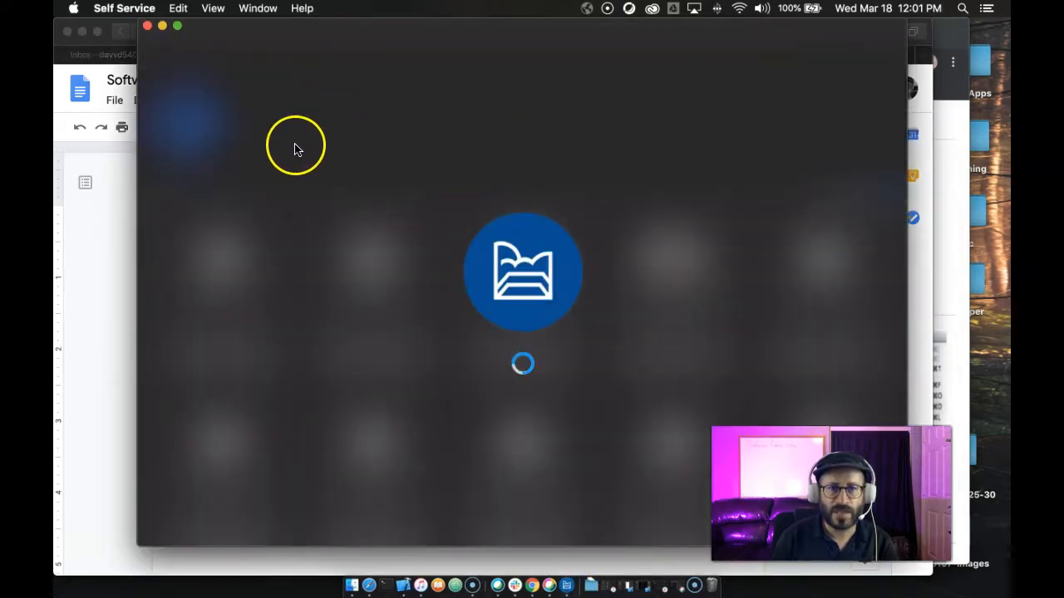
mouse_move(253, 181)
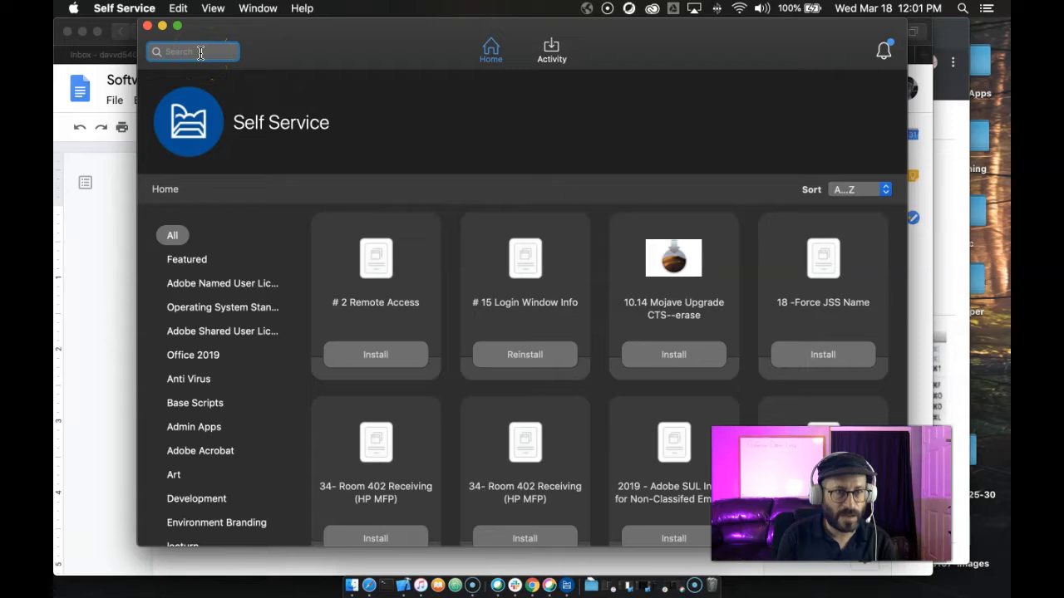
text(screen)
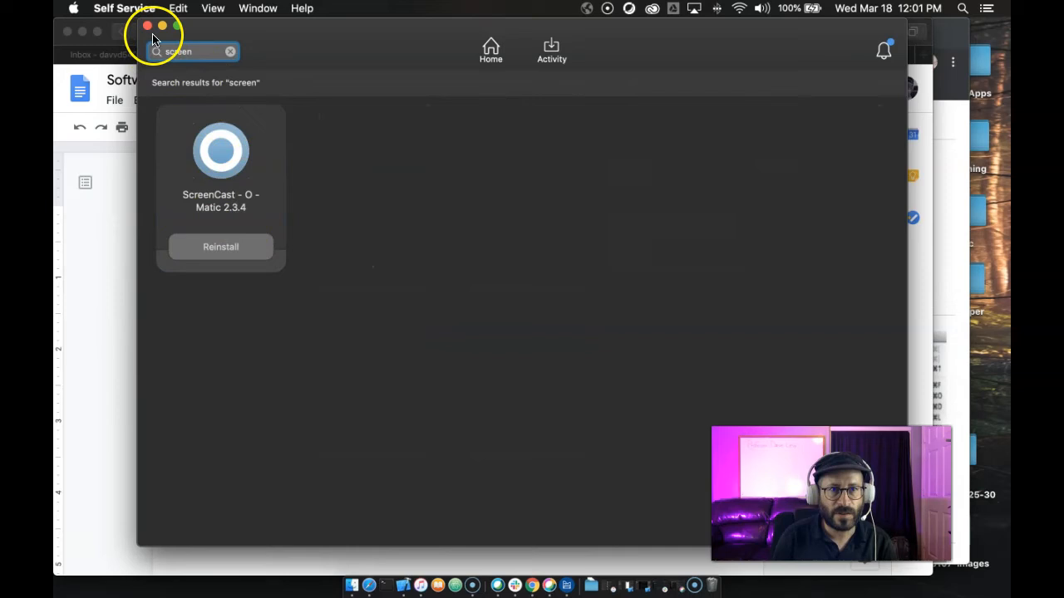
Close the Self Service window to get back to the teaching software document.
click(148, 25)
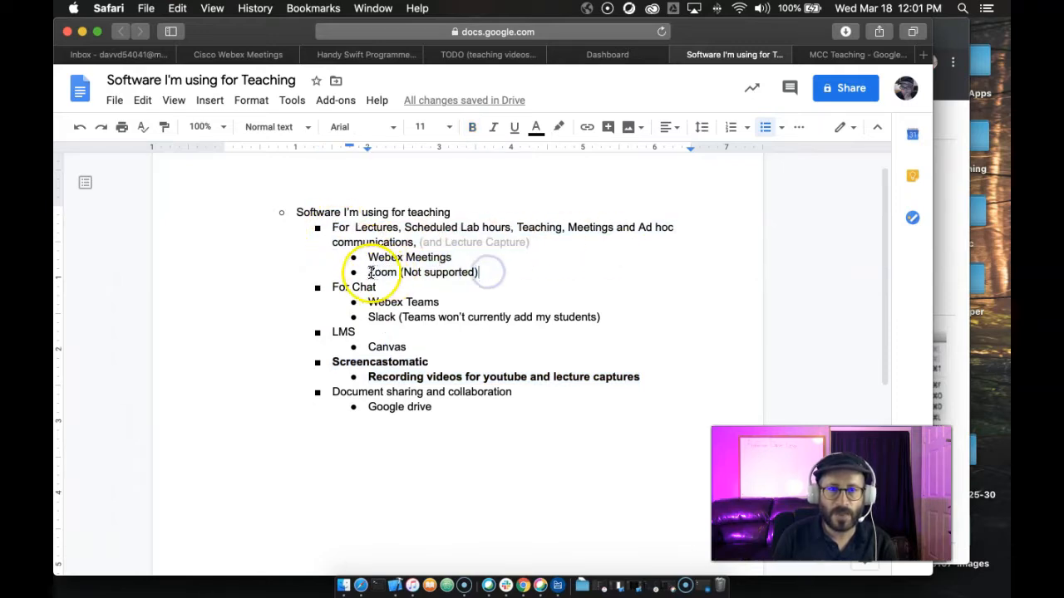
Bold the Zoom (Not supported) item and the Webex Meetings item.
click(472, 126)
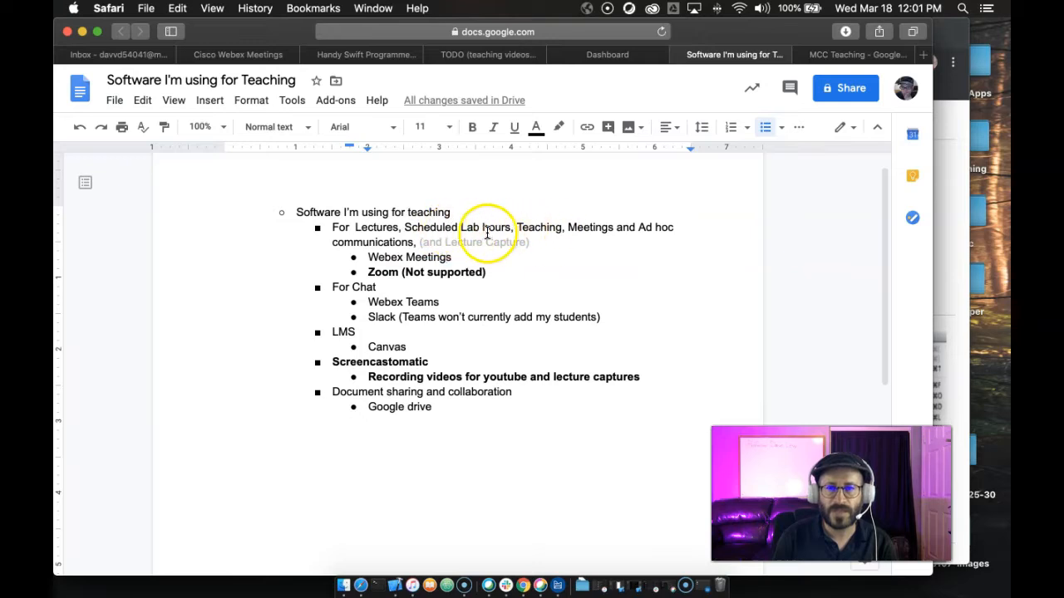
mouse_move(391, 231)
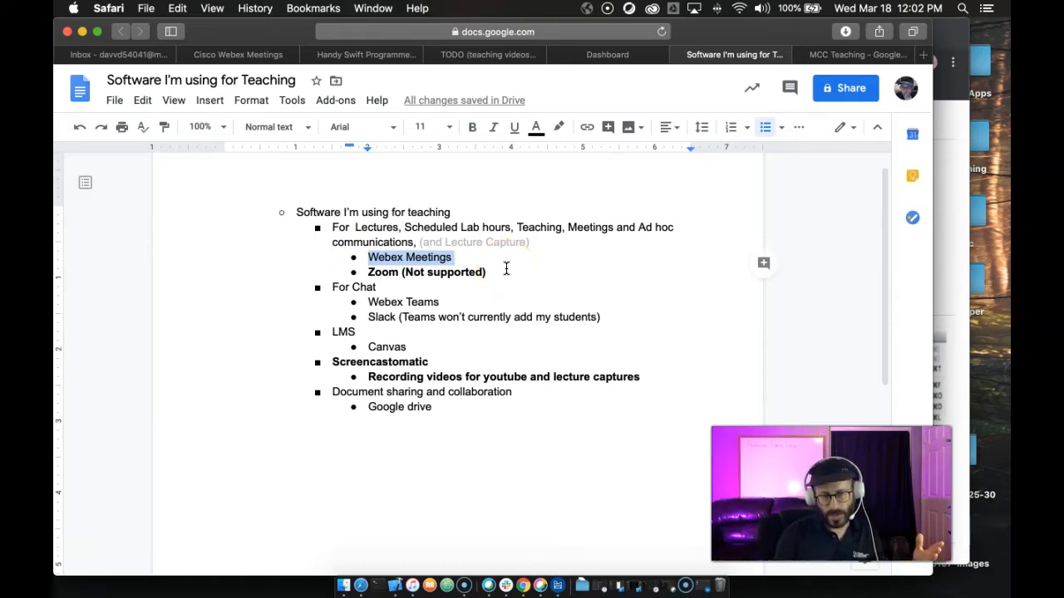
mouse_move(492, 141)
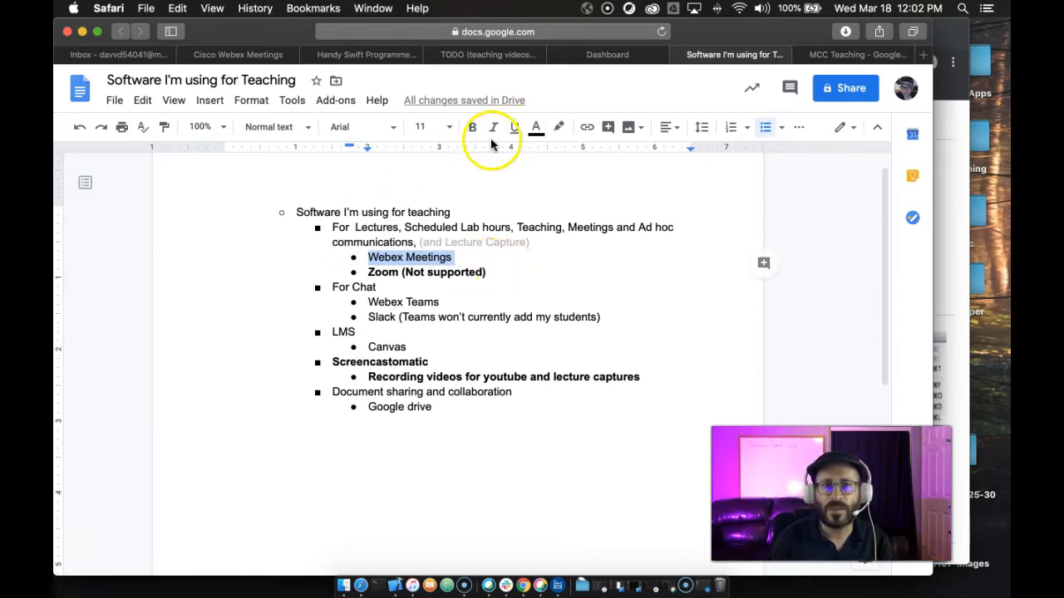
mouse_move(472, 126)
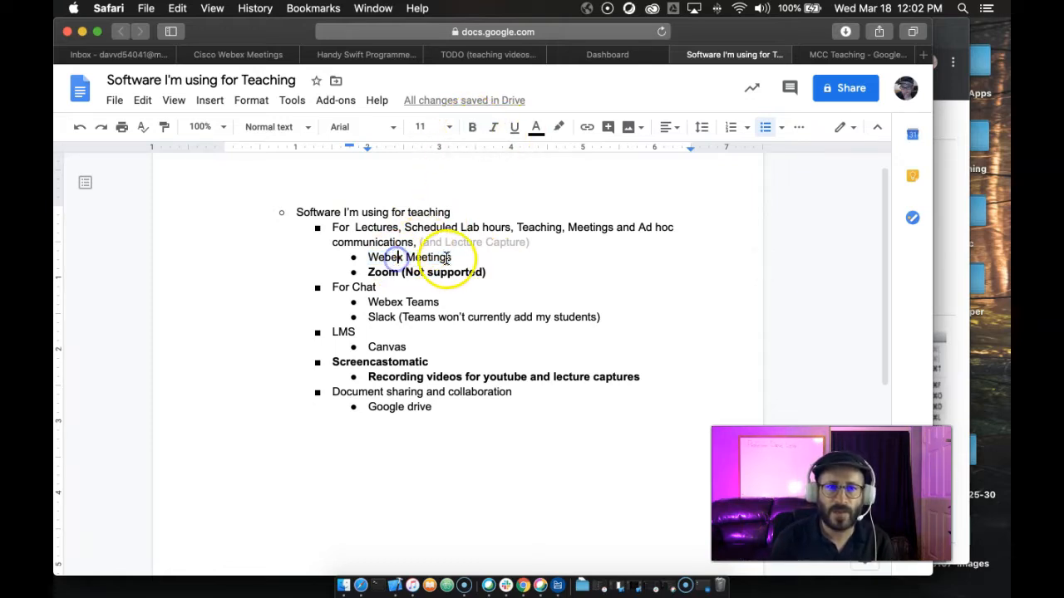
double_click(409, 257)
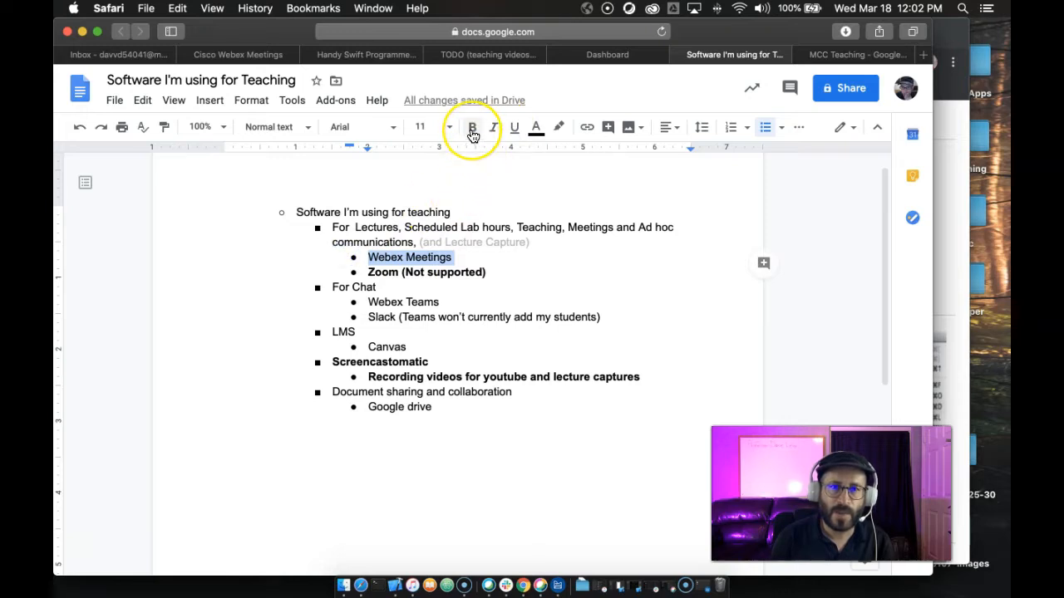
mouse_move(472, 127)
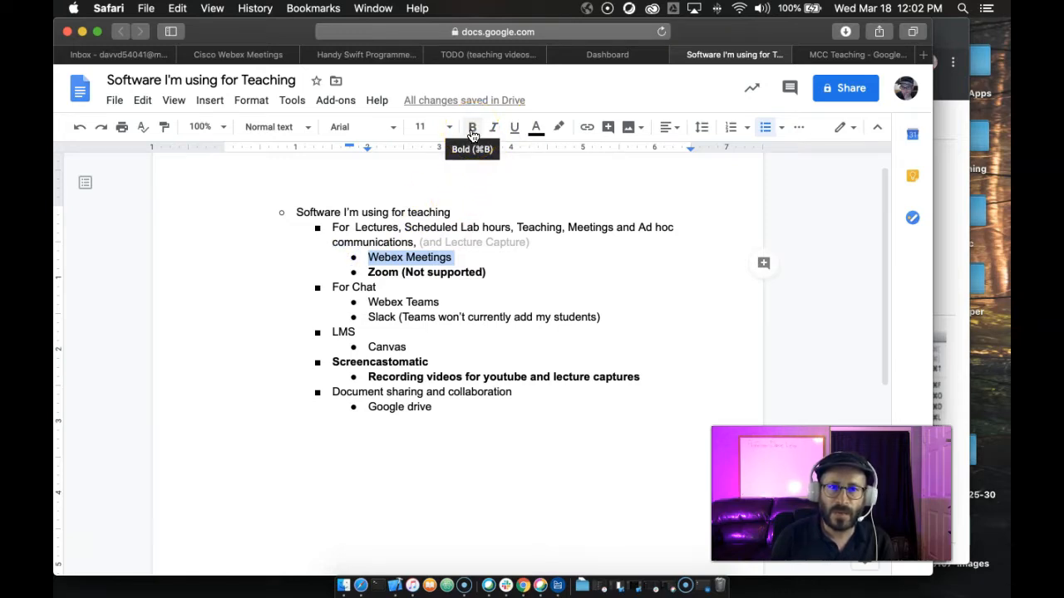
click(472, 126)
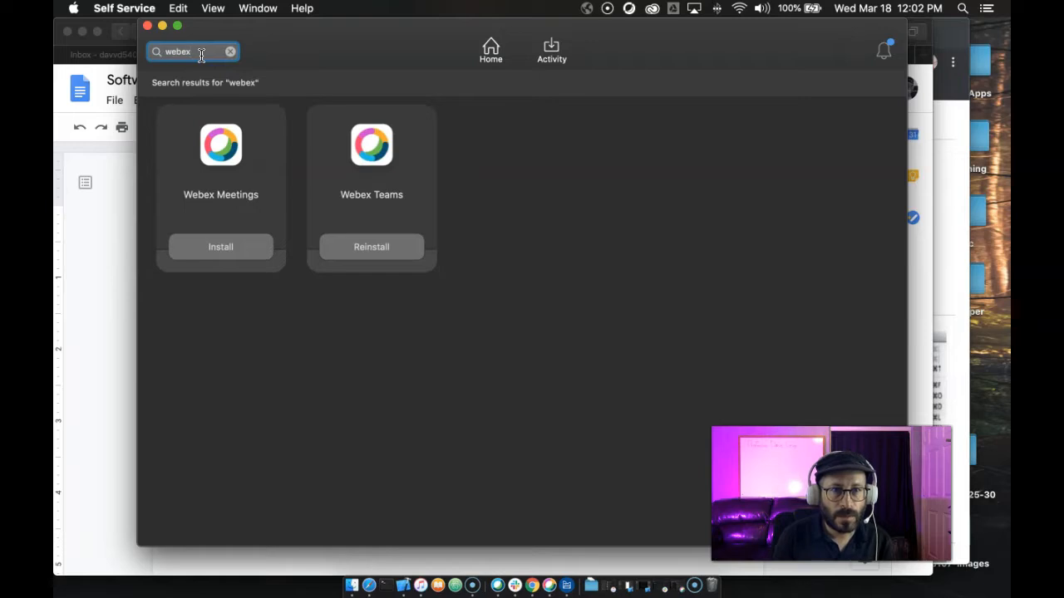
mouse_move(245, 218)
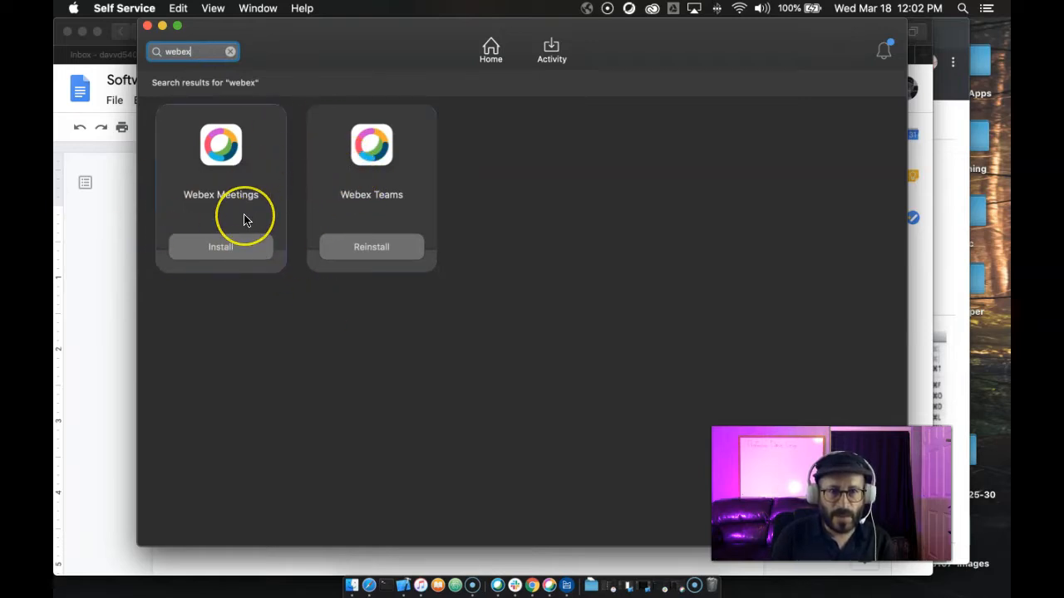
mouse_move(446, 142)
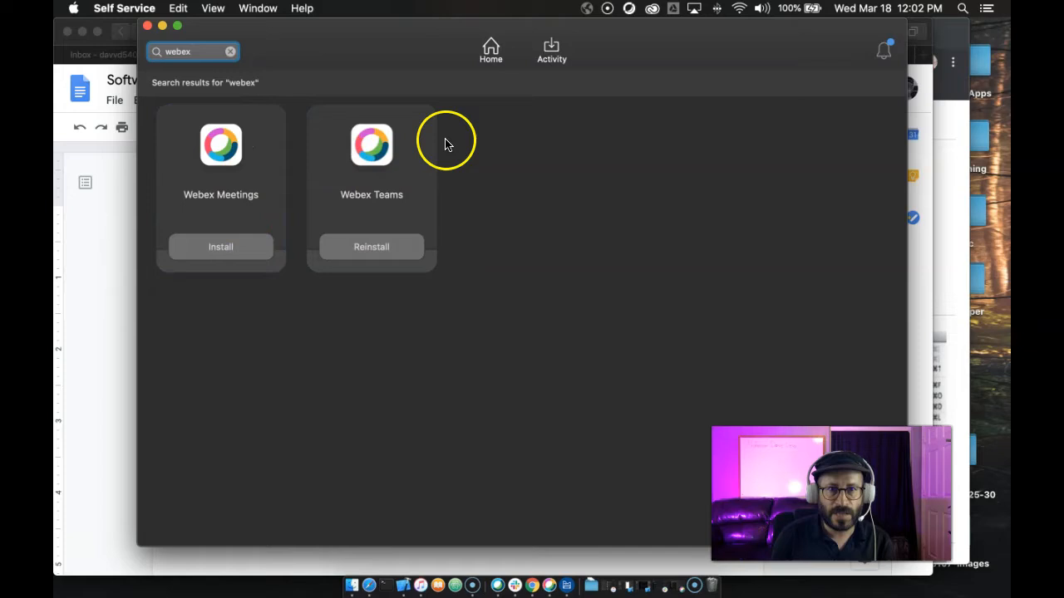
mouse_move(438, 458)
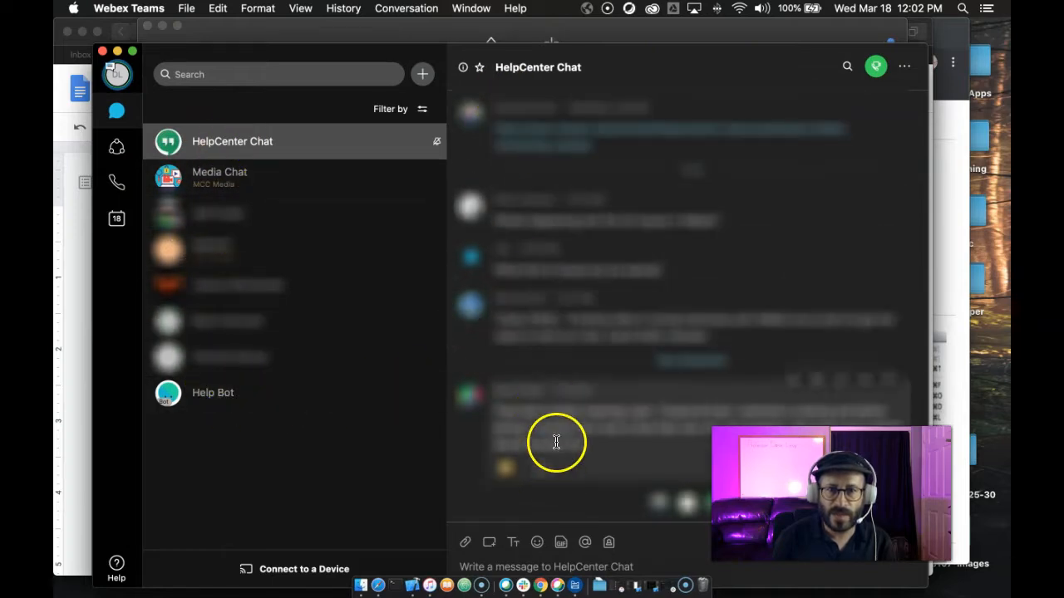
mouse_move(163, 158)
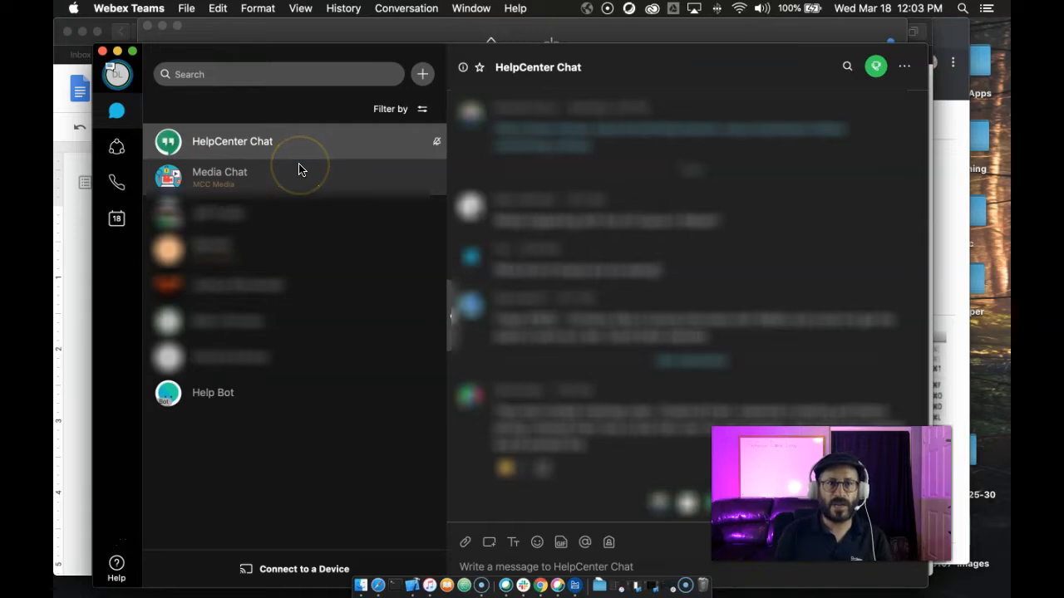
mouse_move(299, 166)
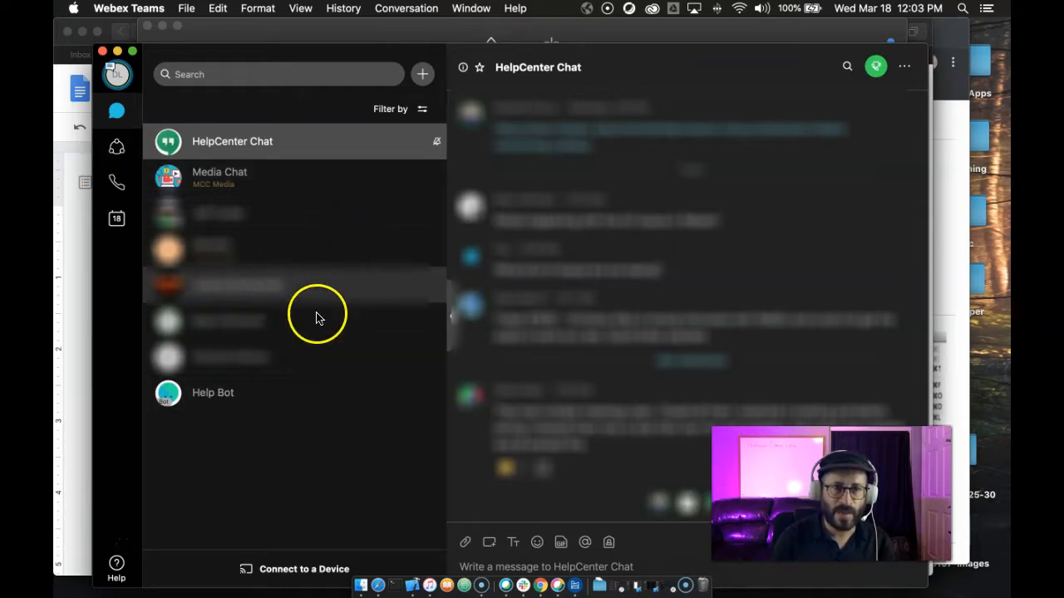
mouse_move(449, 432)
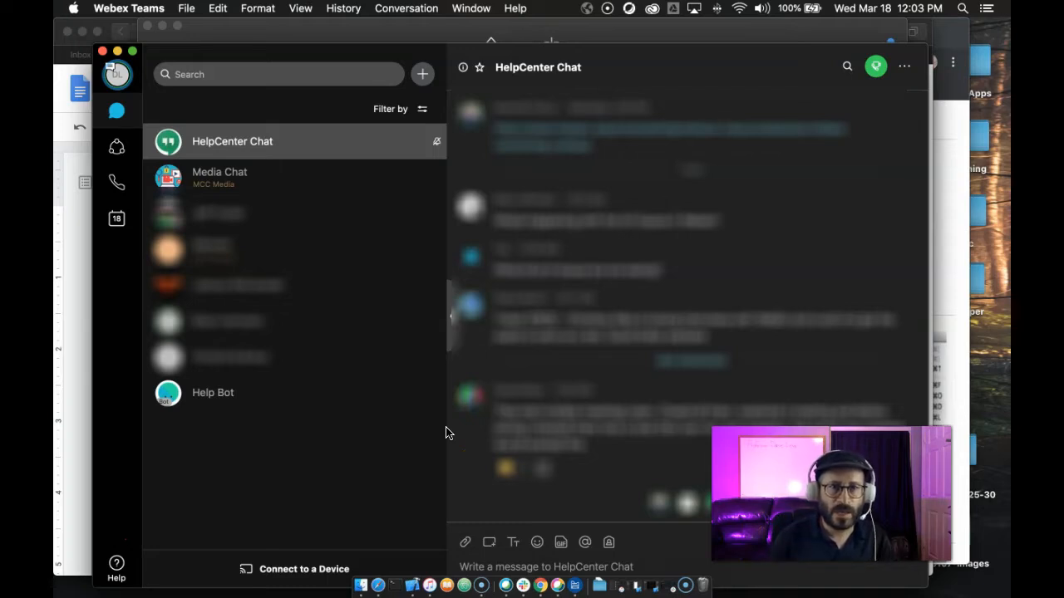
mouse_move(116, 51)
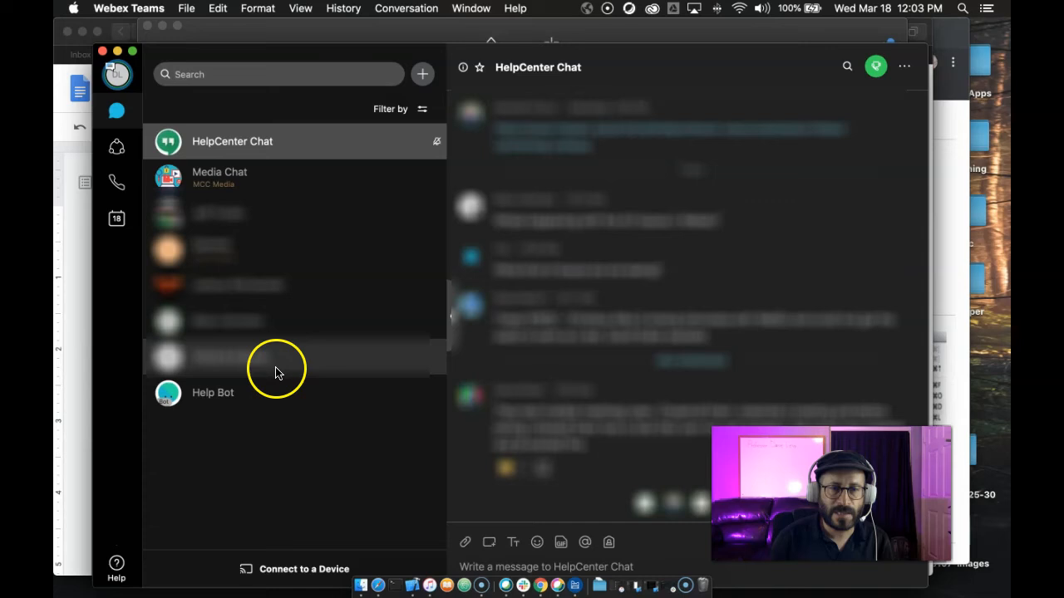
mouse_move(265, 231)
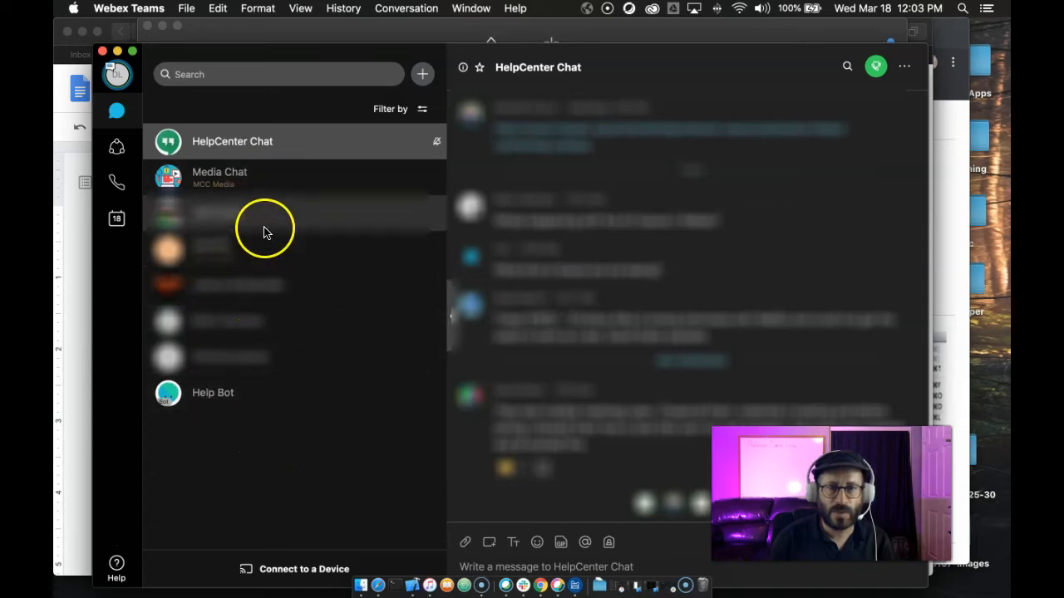
mouse_move(117, 52)
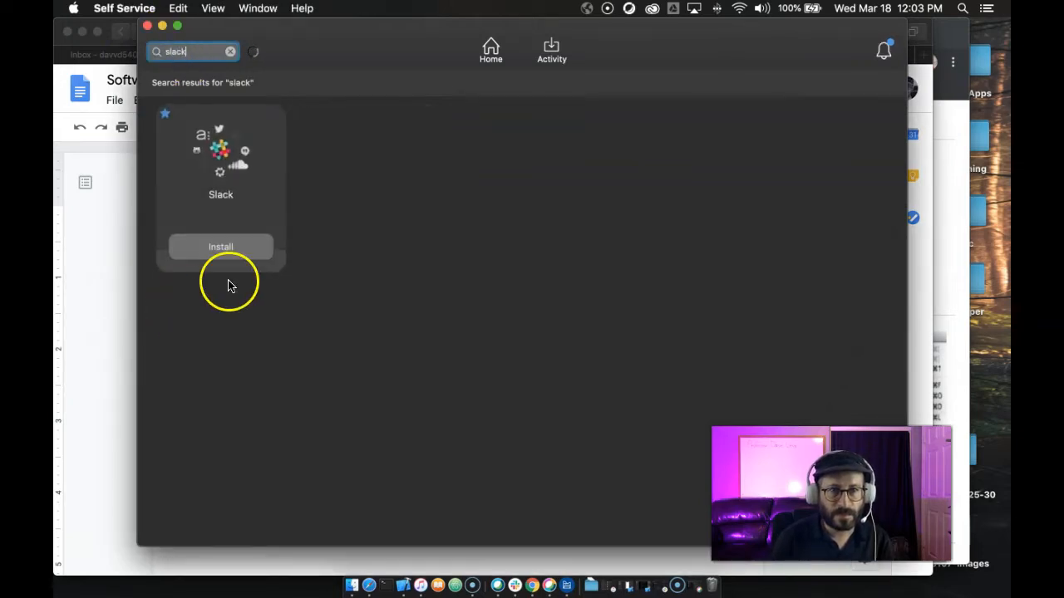
mouse_move(437, 586)
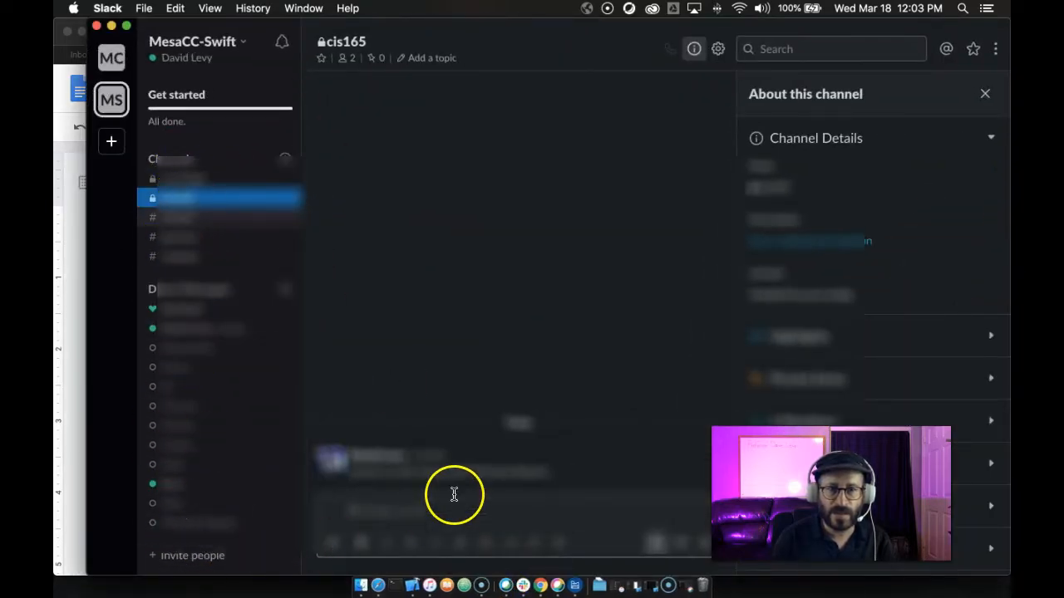
mouse_move(456, 382)
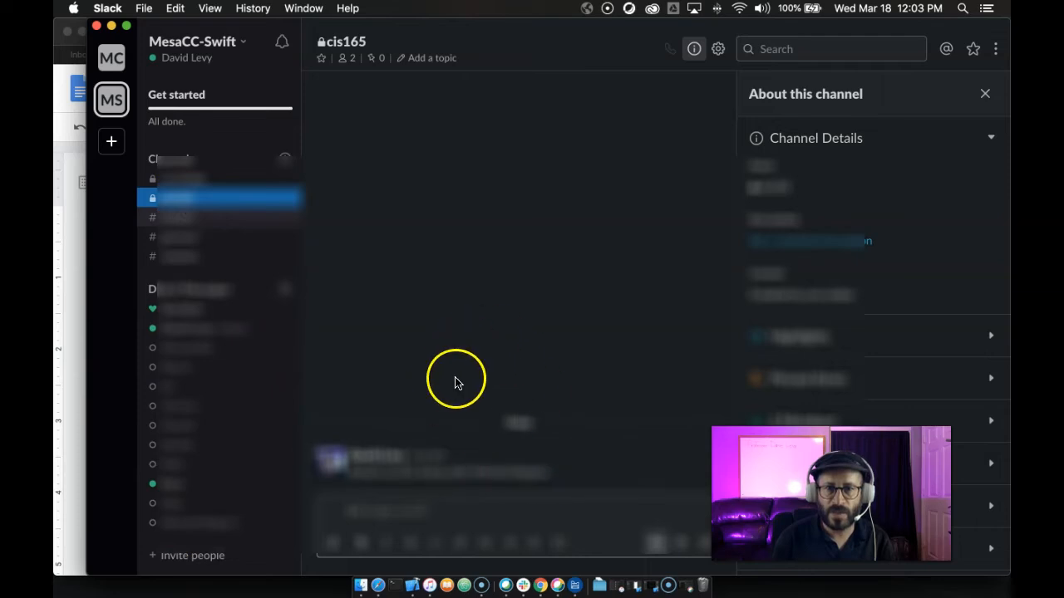
mouse_move(104, 182)
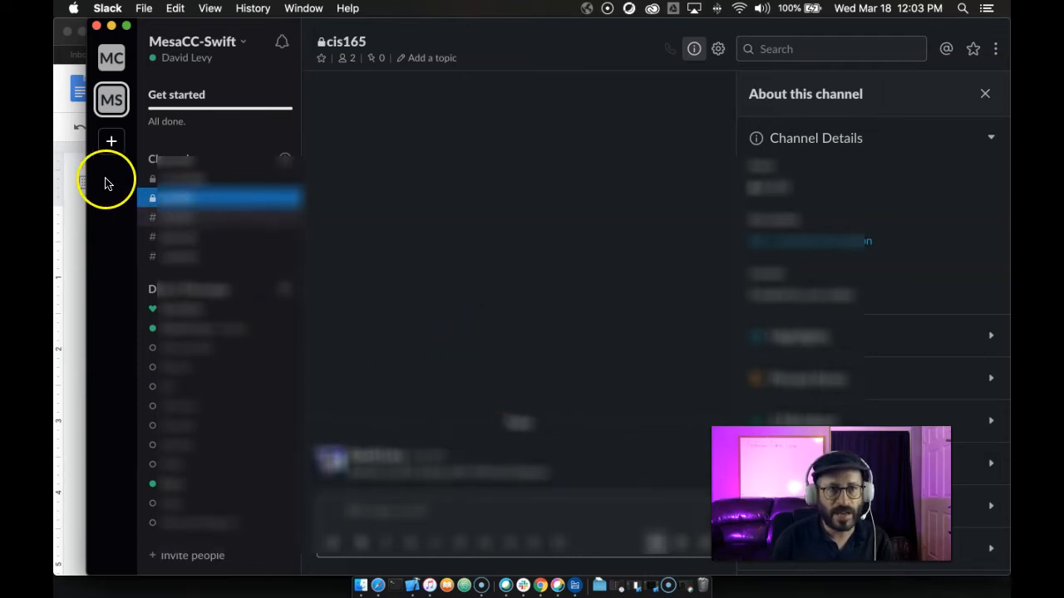
mouse_move(108, 29)
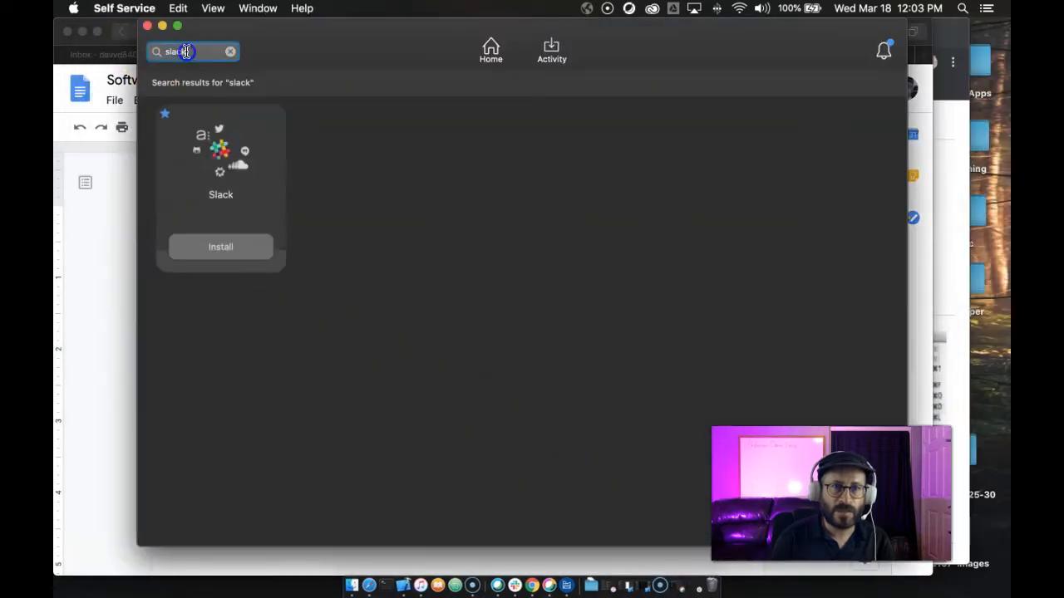
Clear the Slack search in Self Service to show the full app catalogue.
click(230, 52)
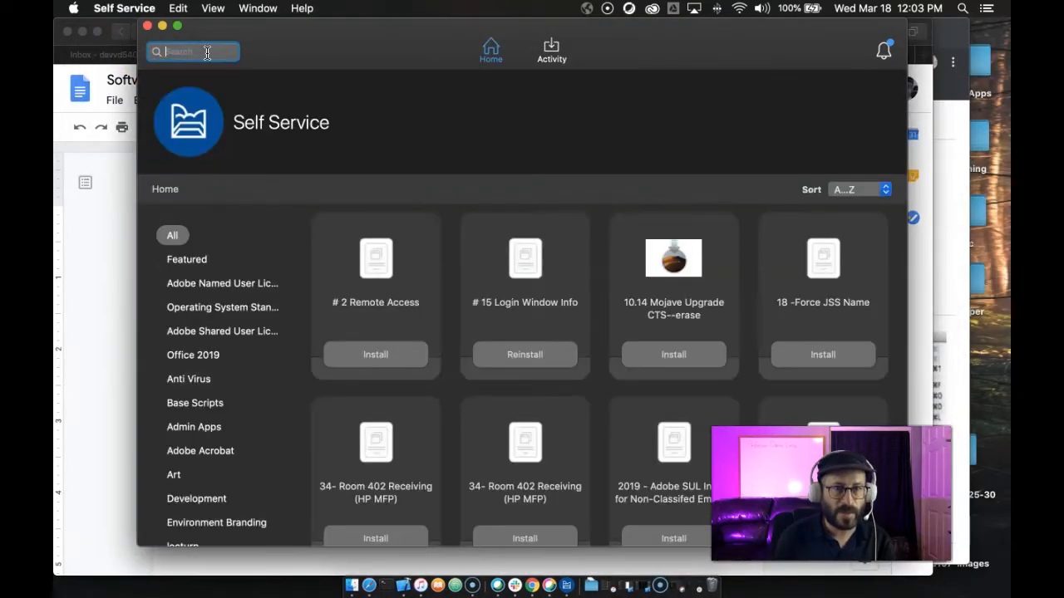
mouse_move(211, 31)
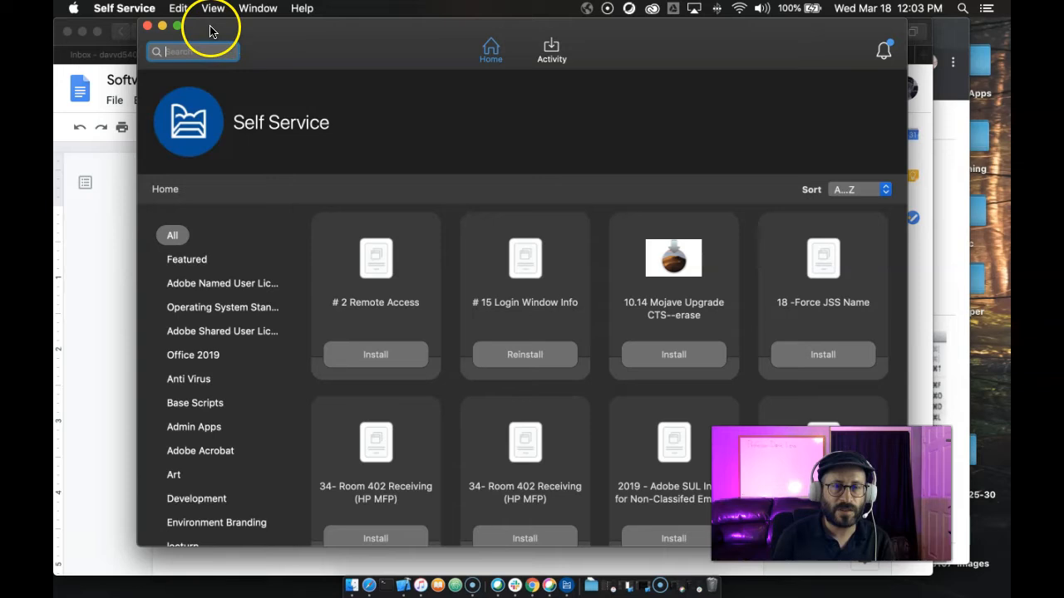
mouse_move(455, 571)
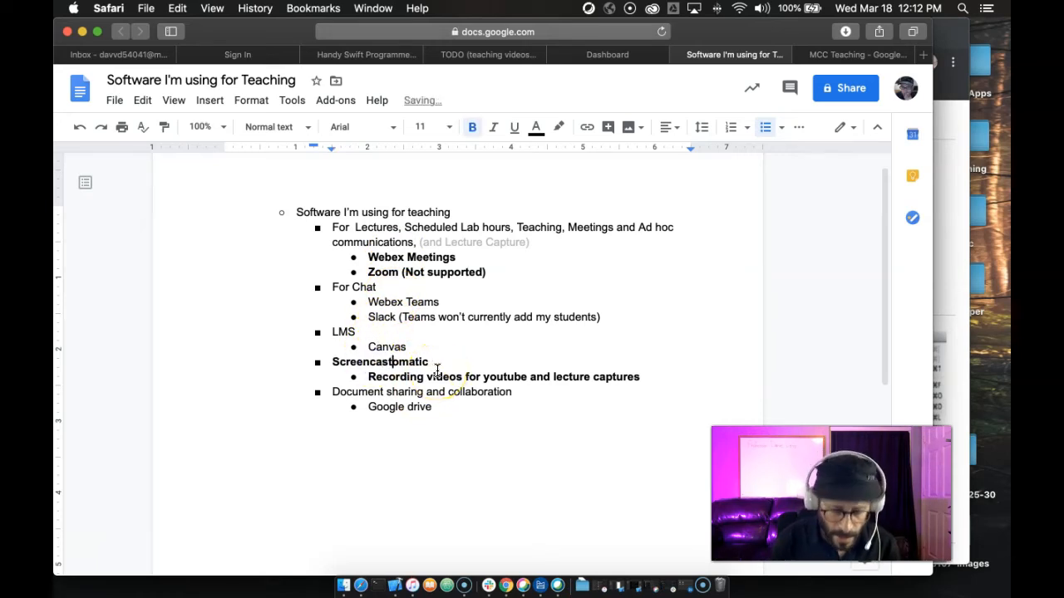
Change 'Screencastomatic' to 'Screencast-O-matic' and launch the Webex Meetings app.
text(-O-)
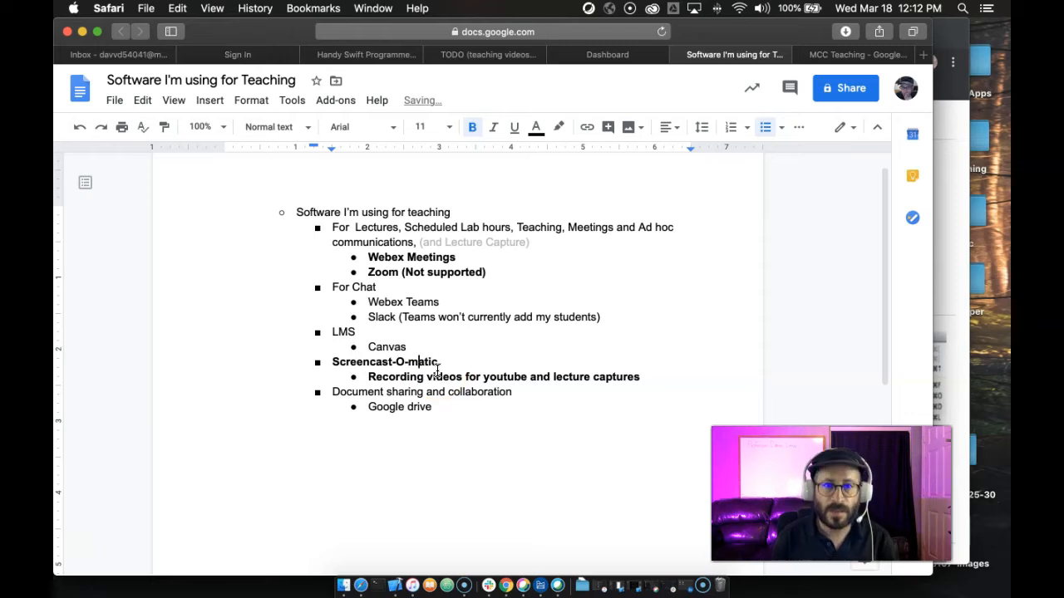
scroll(up, 3)
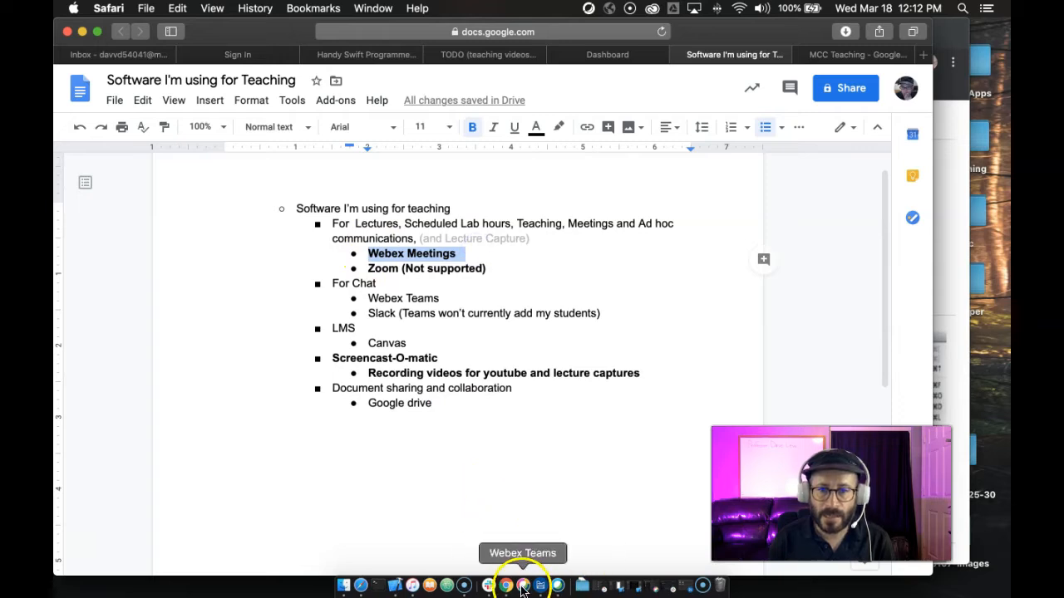
click(557, 586)
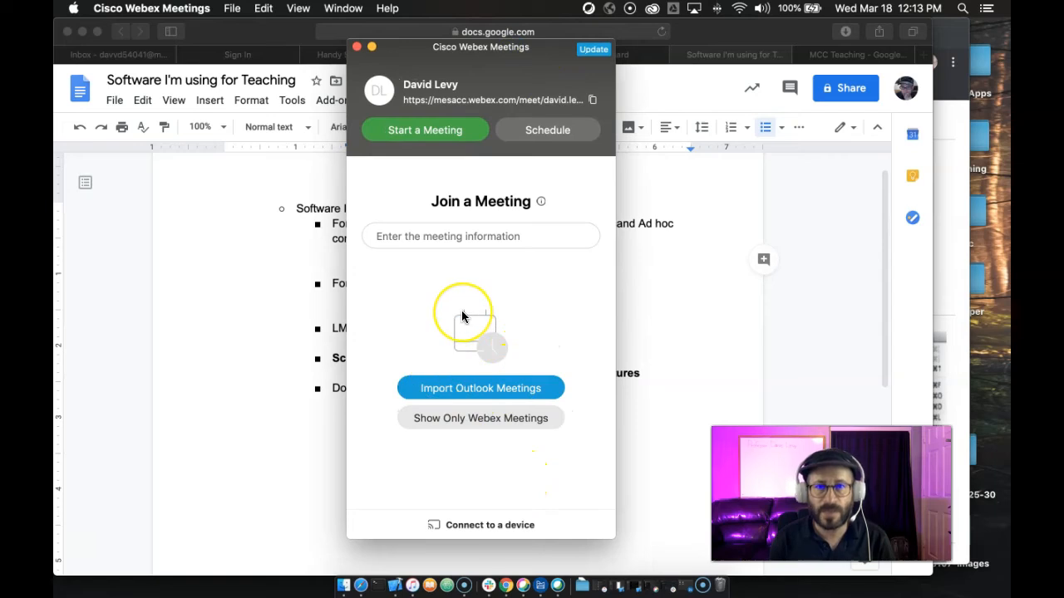
mouse_move(381, 16)
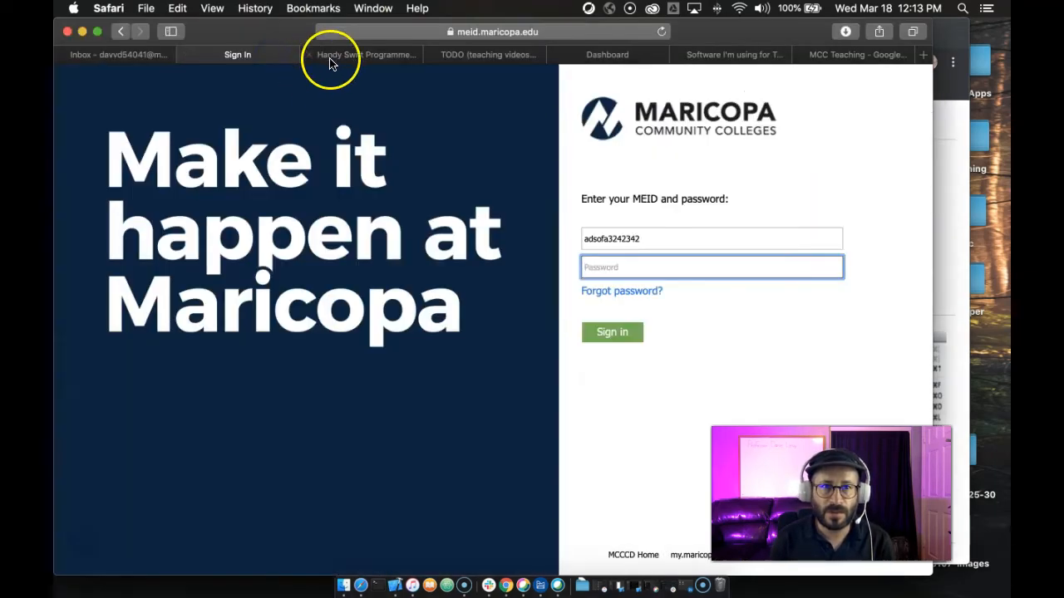
Navigate the browser to the mesacc.webex.com site.
click(612, 332)
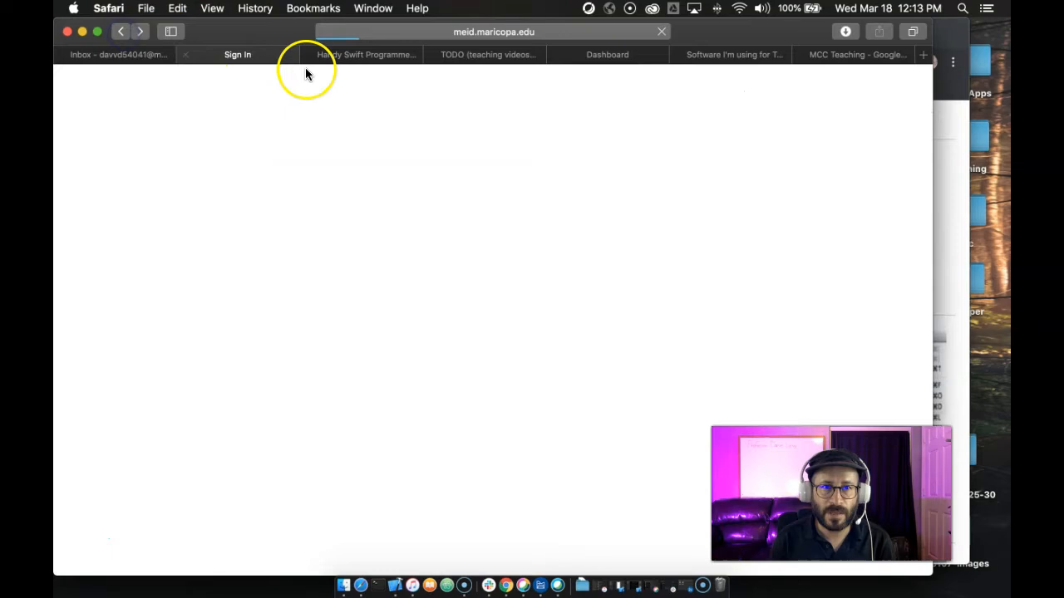
click(120, 31)
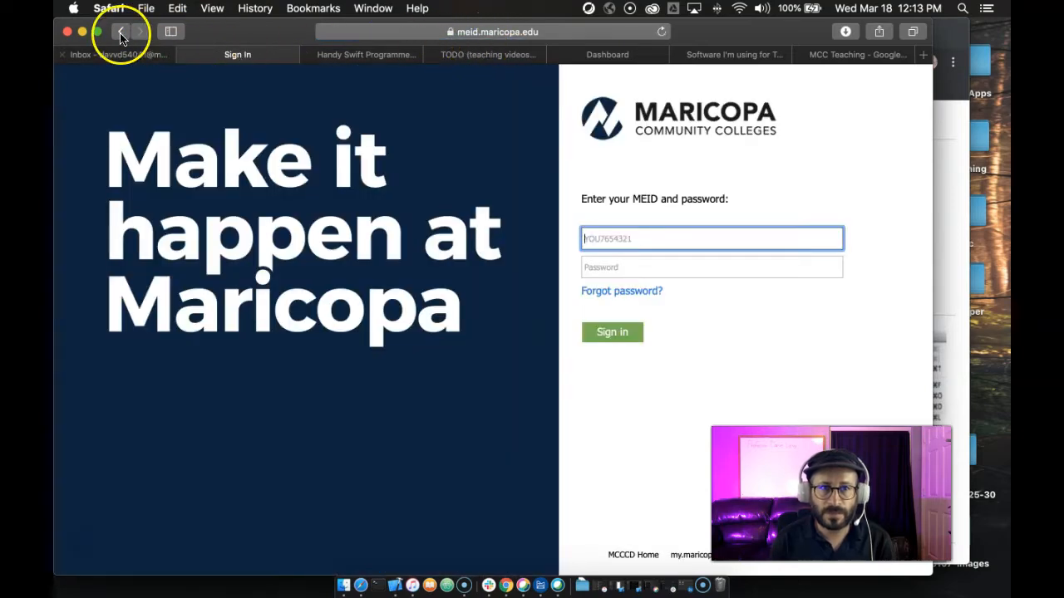
click(495, 32)
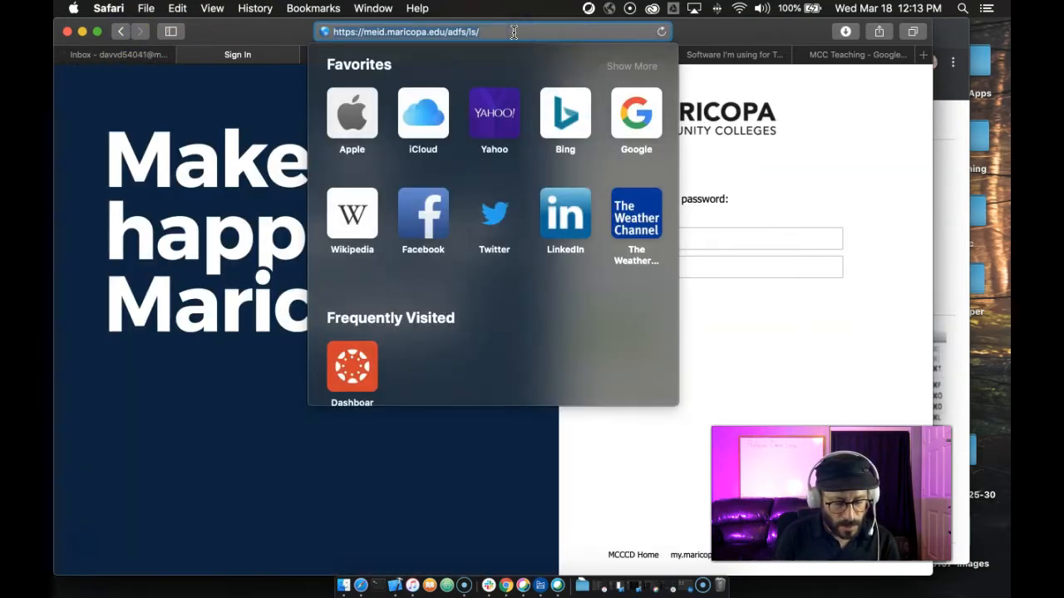
text(mesacc.edu)
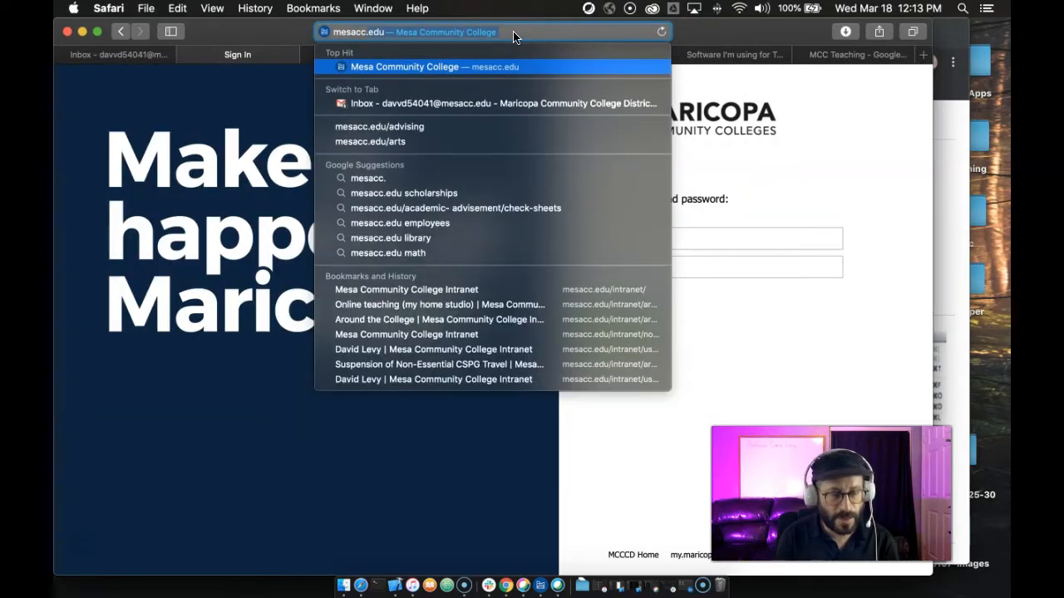
text(mesacc.webex.com)
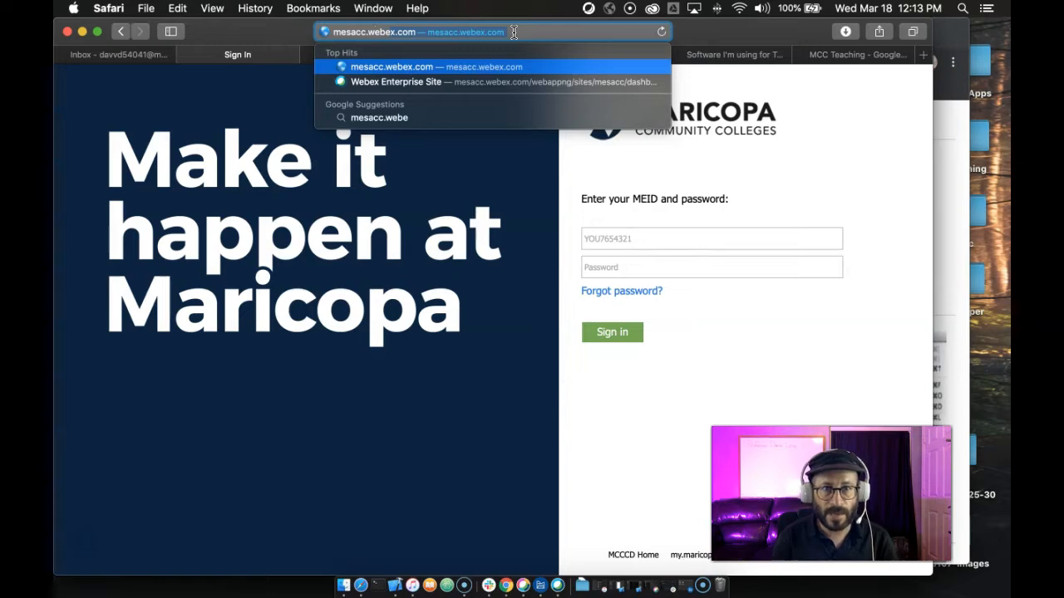
click(418, 67)
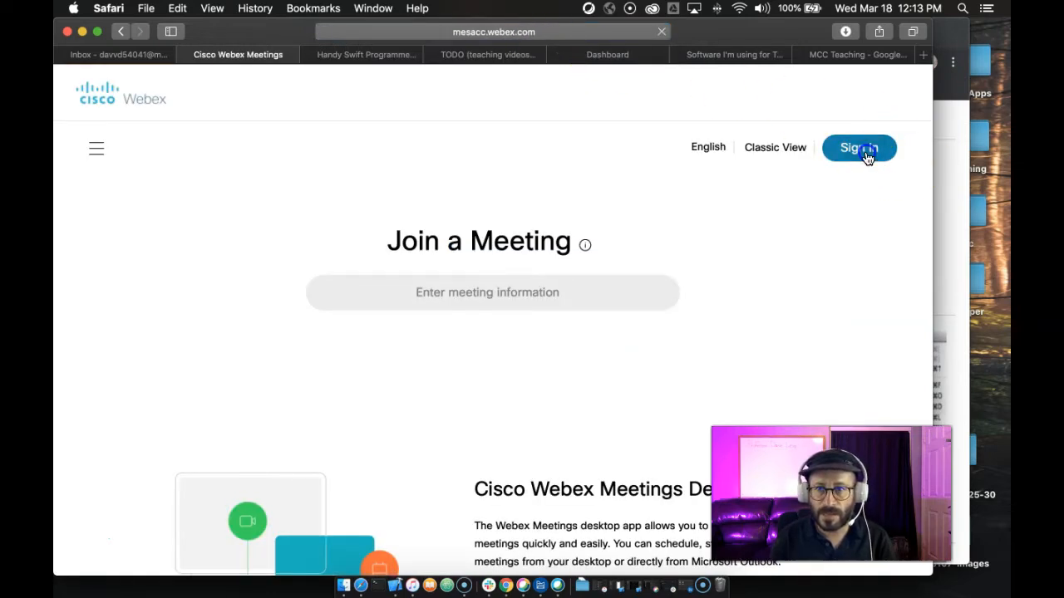
Begin Webex sign-in and submit the email address to continue.
click(859, 147)
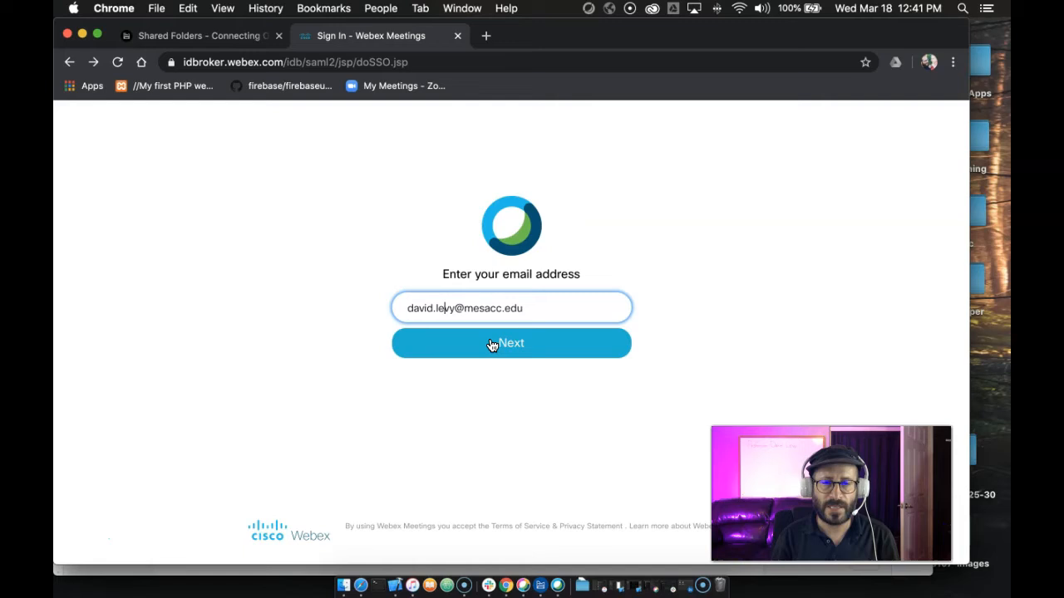
click(511, 343)
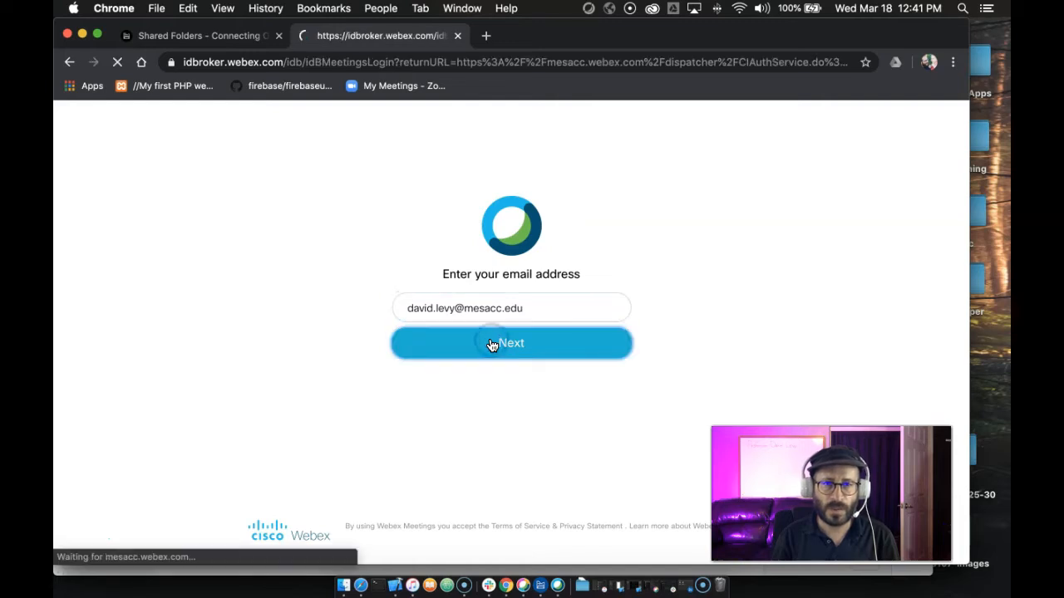
click(511, 342)
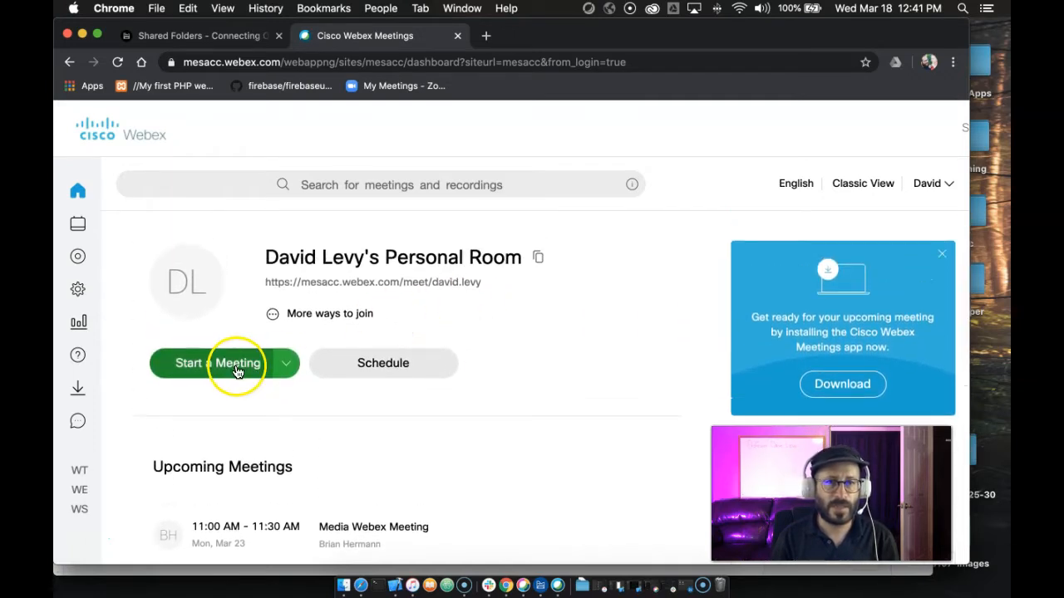
mouse_move(118, 322)
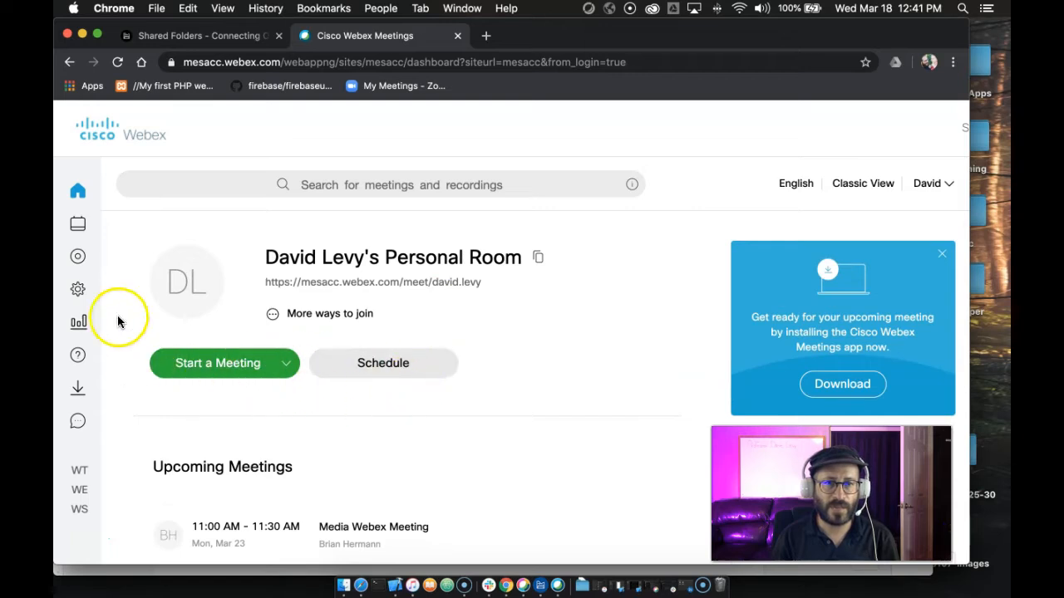
mouse_move(382, 363)
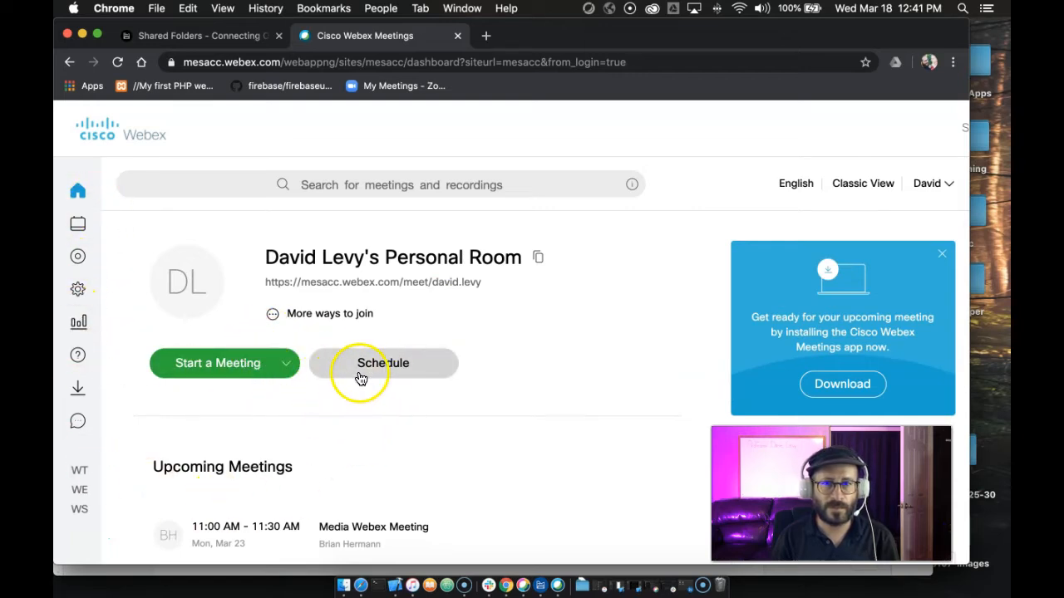
mouse_move(77, 288)
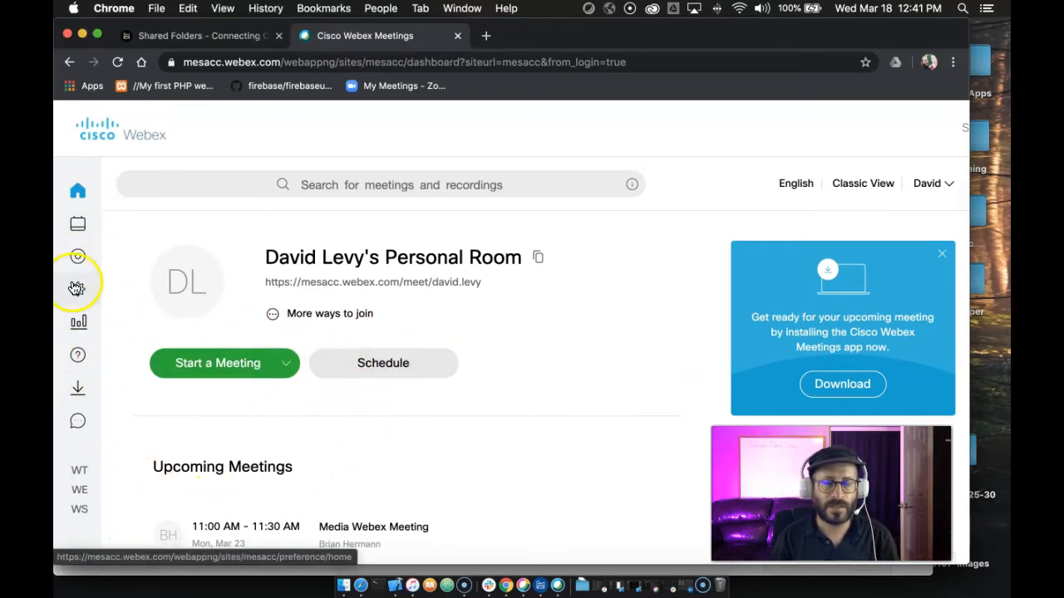
mouse_move(136, 318)
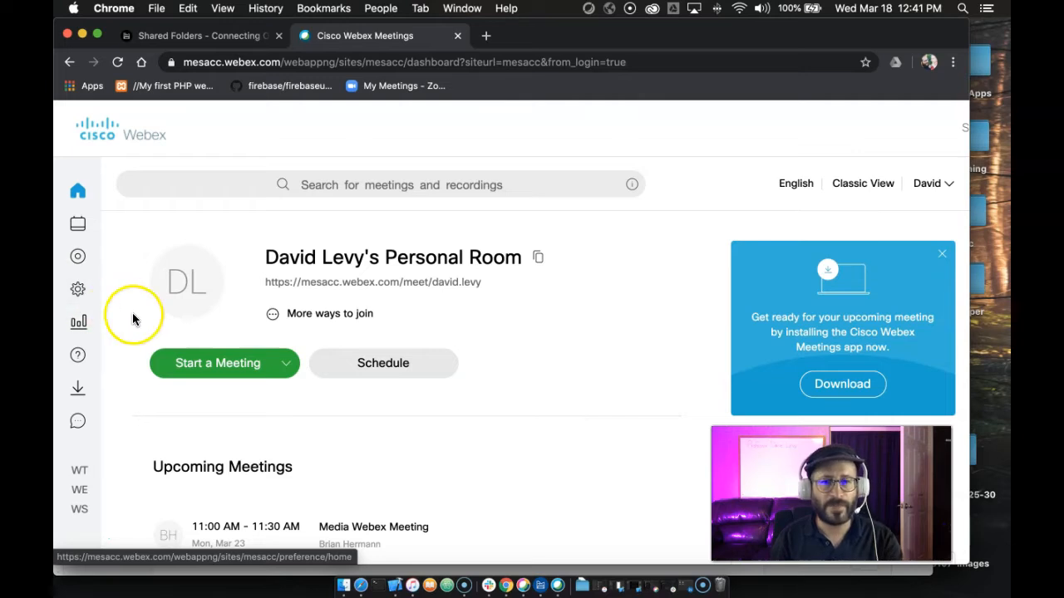
click(285, 364)
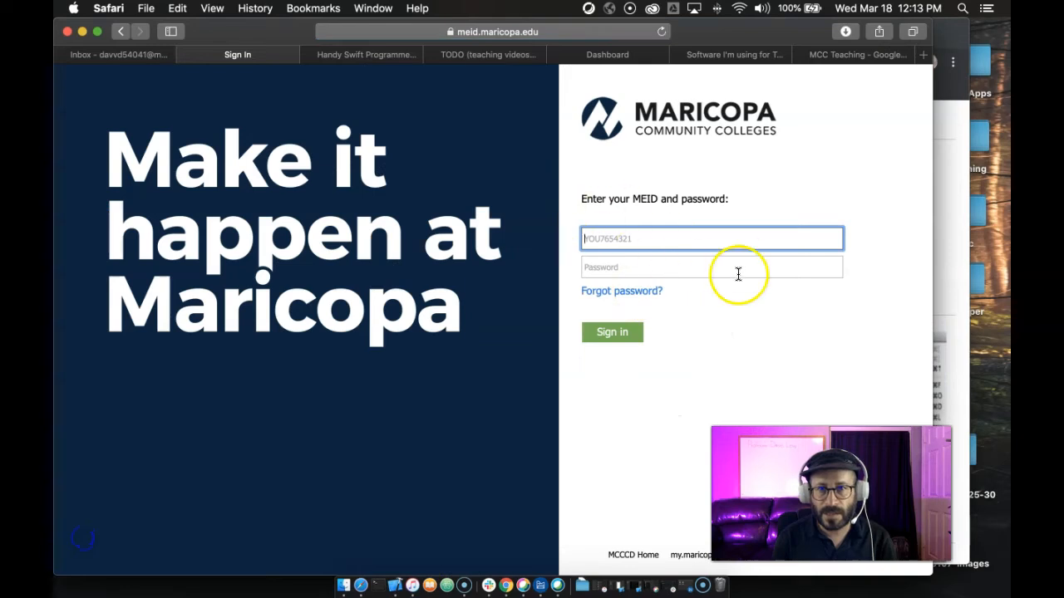
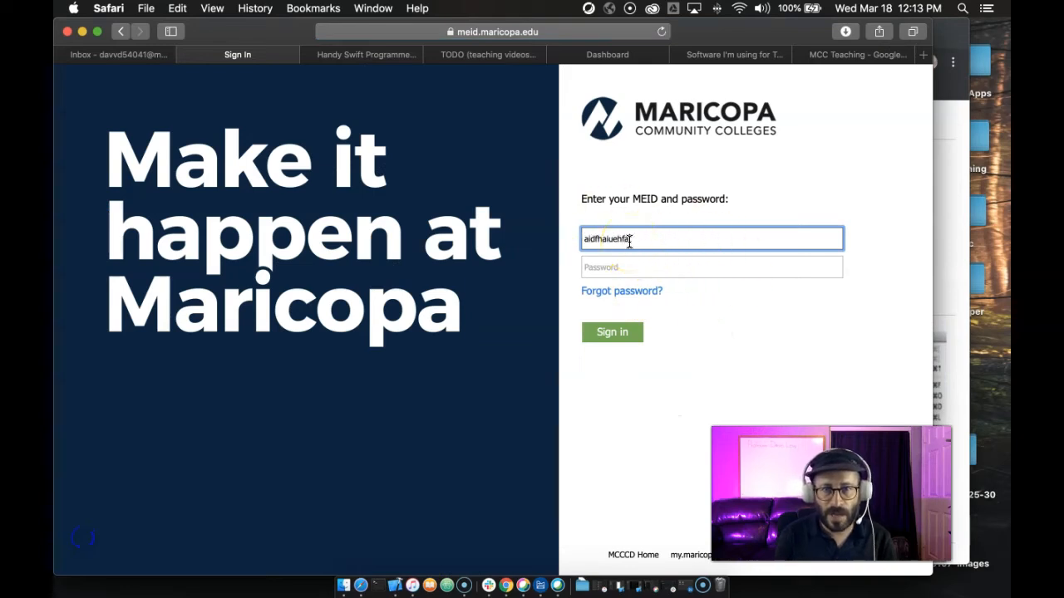
click(710, 267)
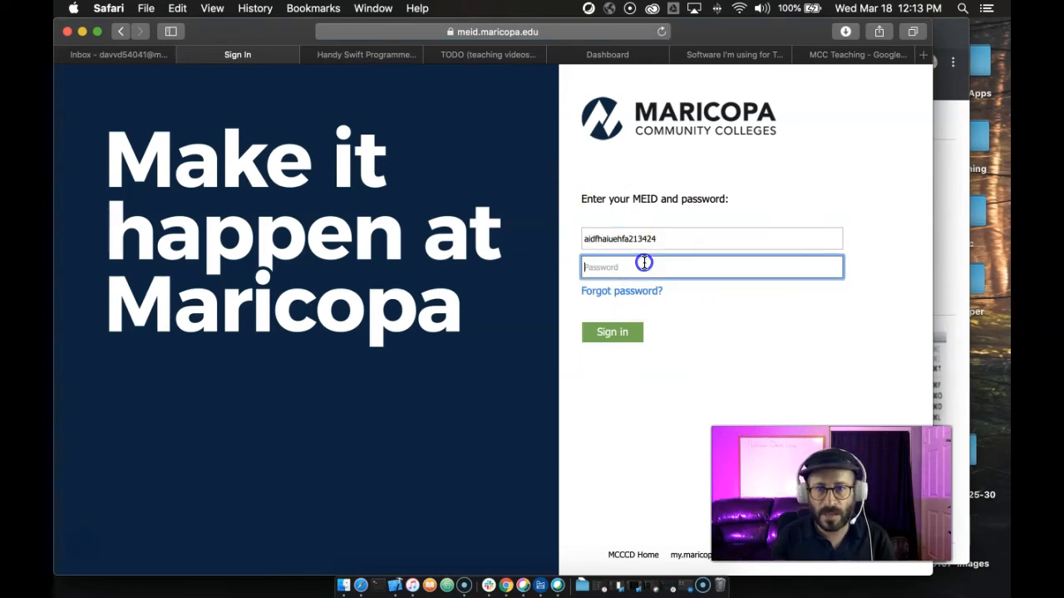
text(password)
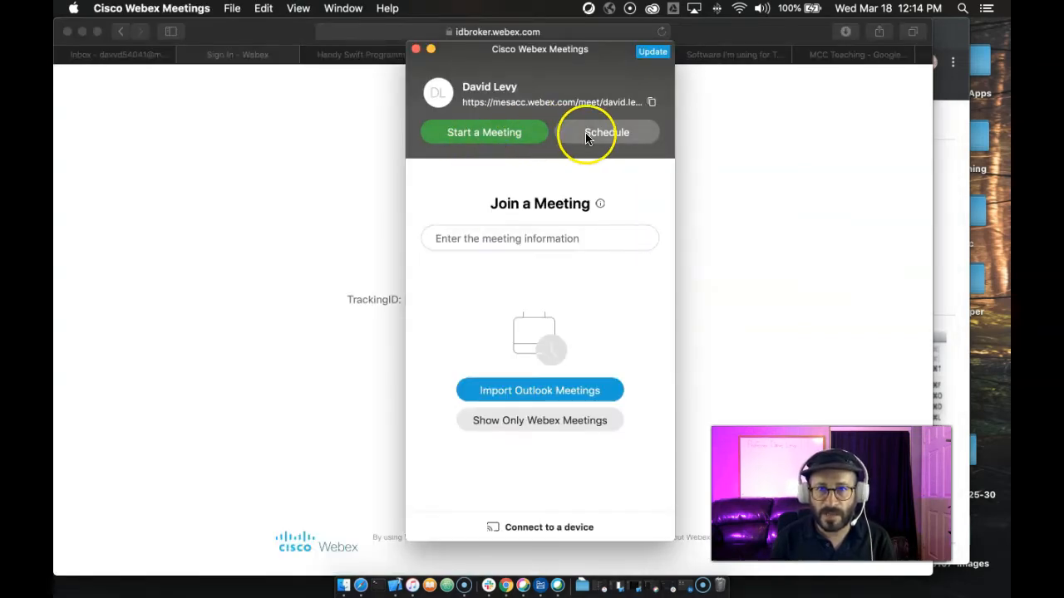
mouse_move(590, 170)
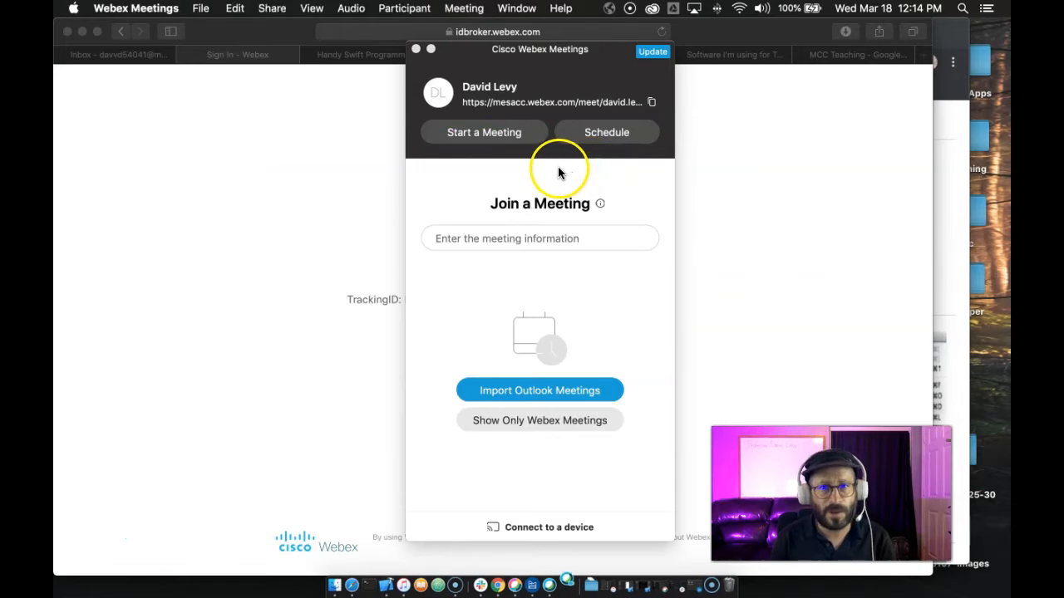
Start a meeting in the Webex app to bring up the Personal Room camera preview.
click(484, 132)
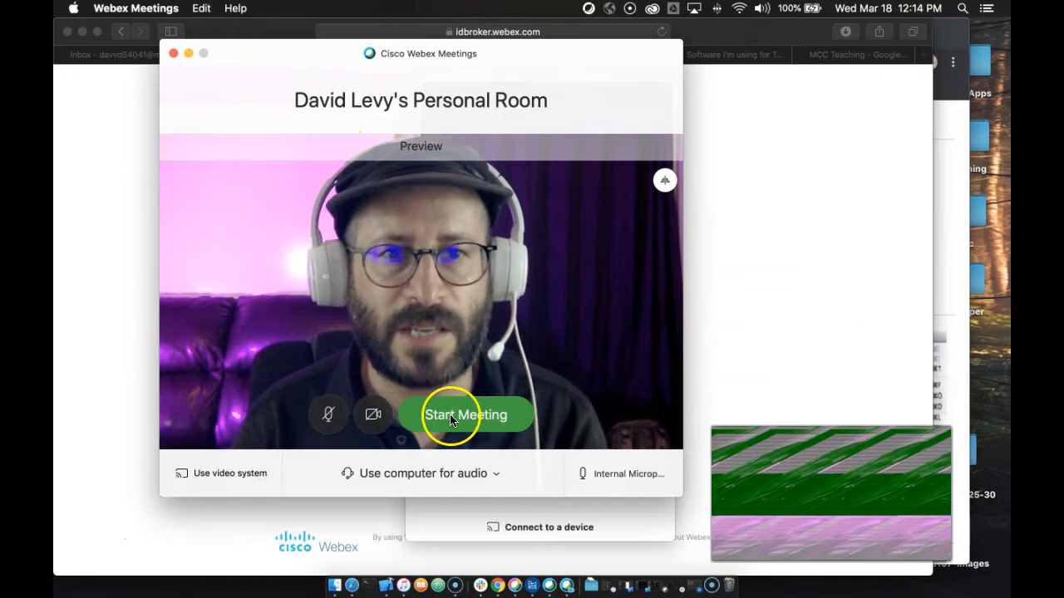
Start the personal room meeting and open the Invite and Remind email dialog.
click(465, 414)
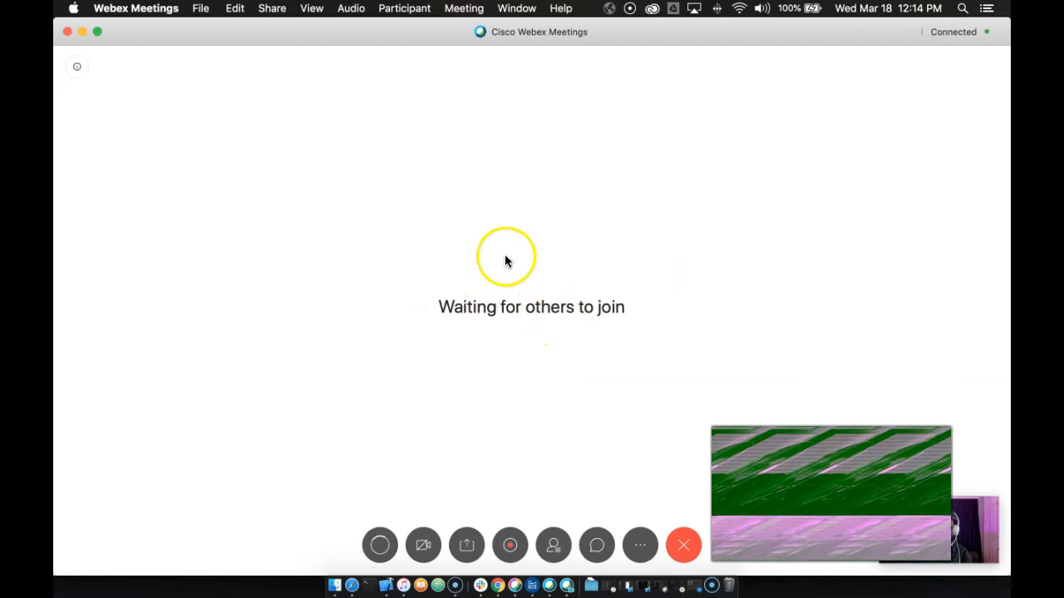
mouse_move(519, 186)
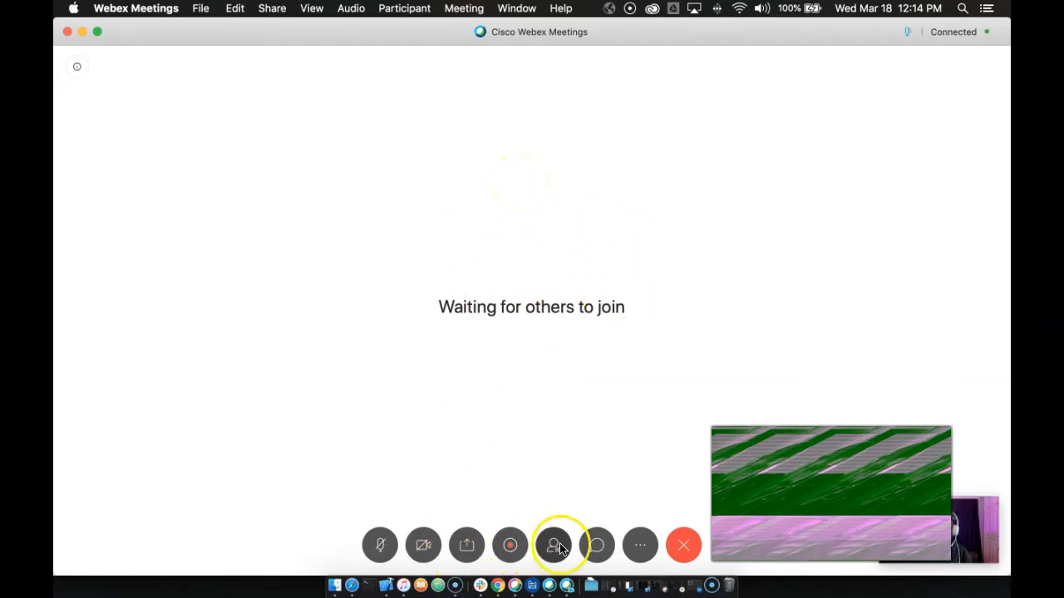
click(640, 545)
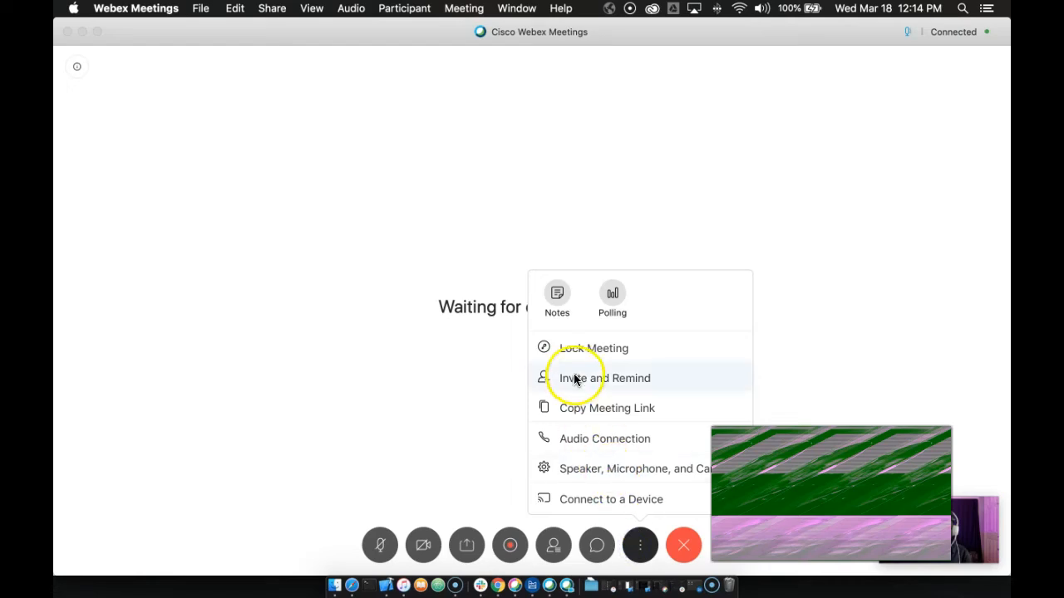
click(603, 378)
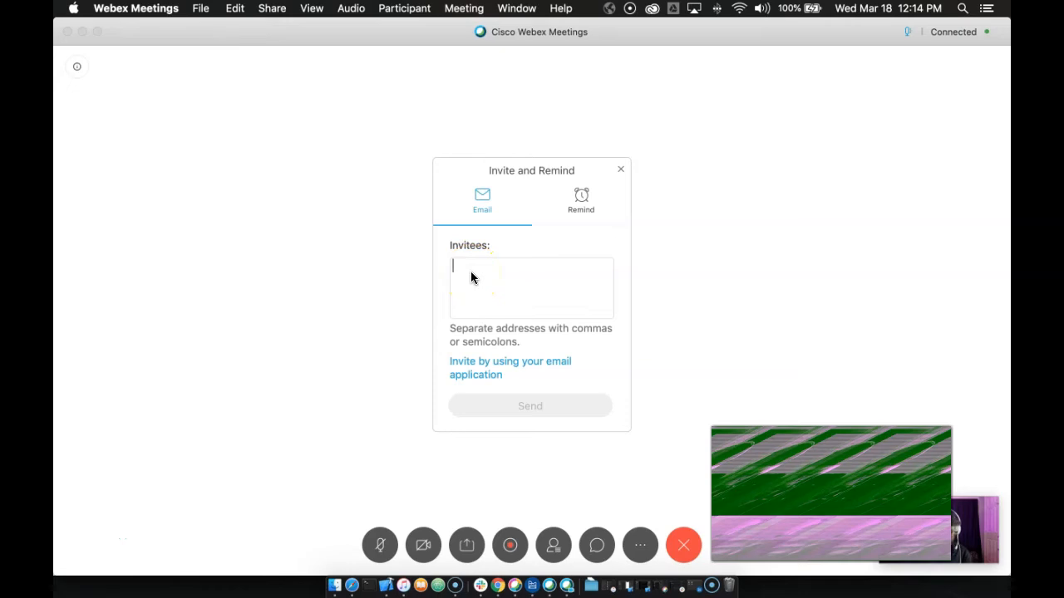
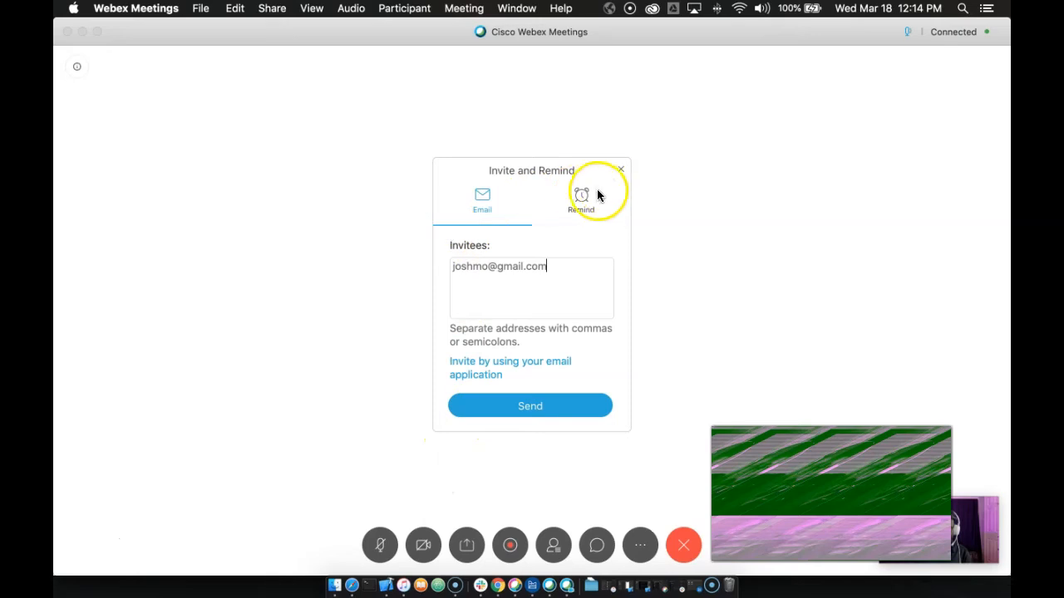
click(621, 170)
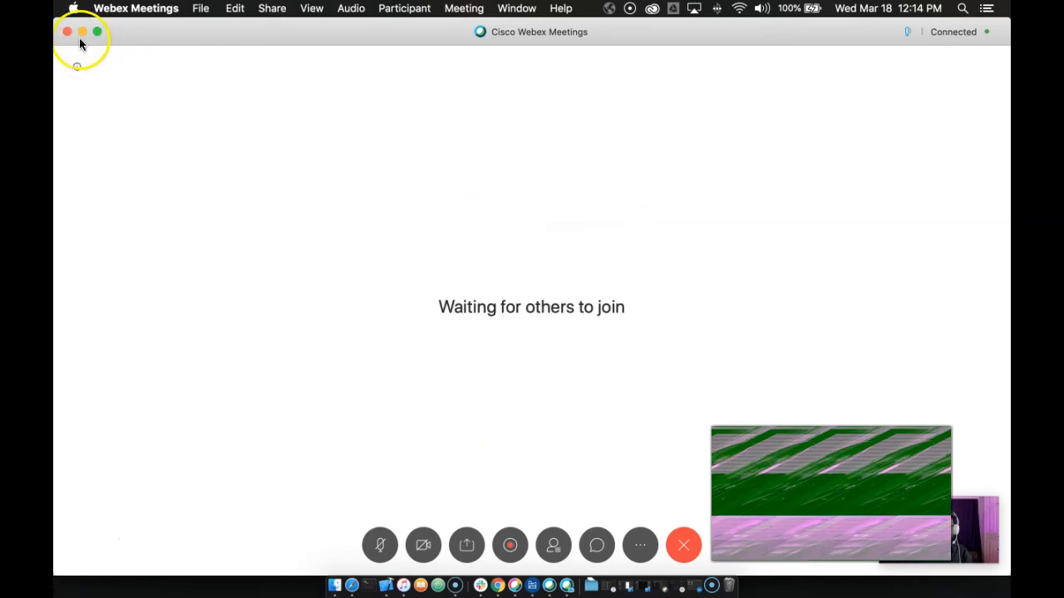
mouse_move(407, 309)
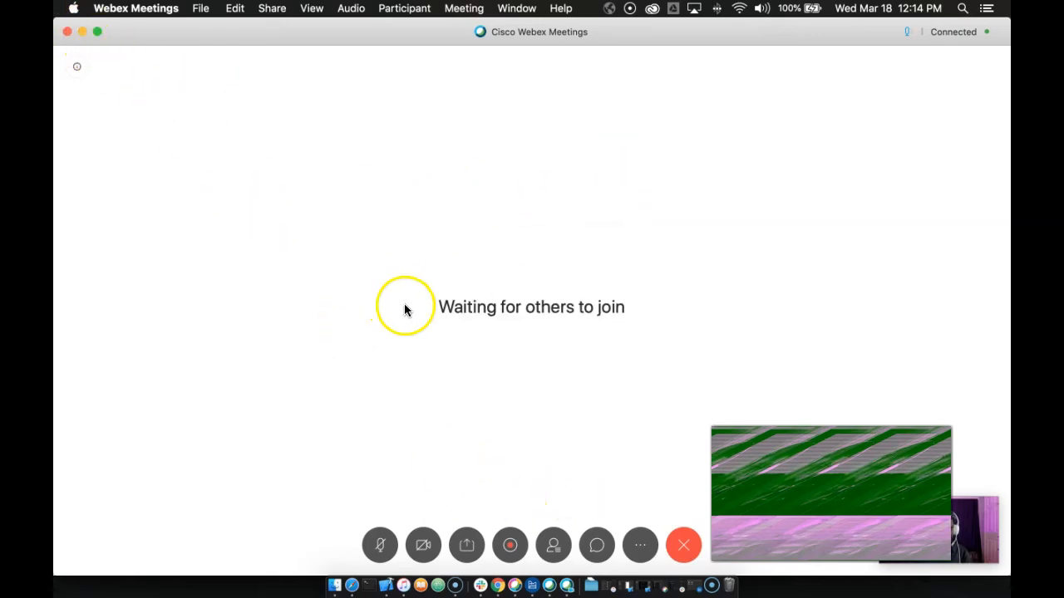
mouse_move(569, 310)
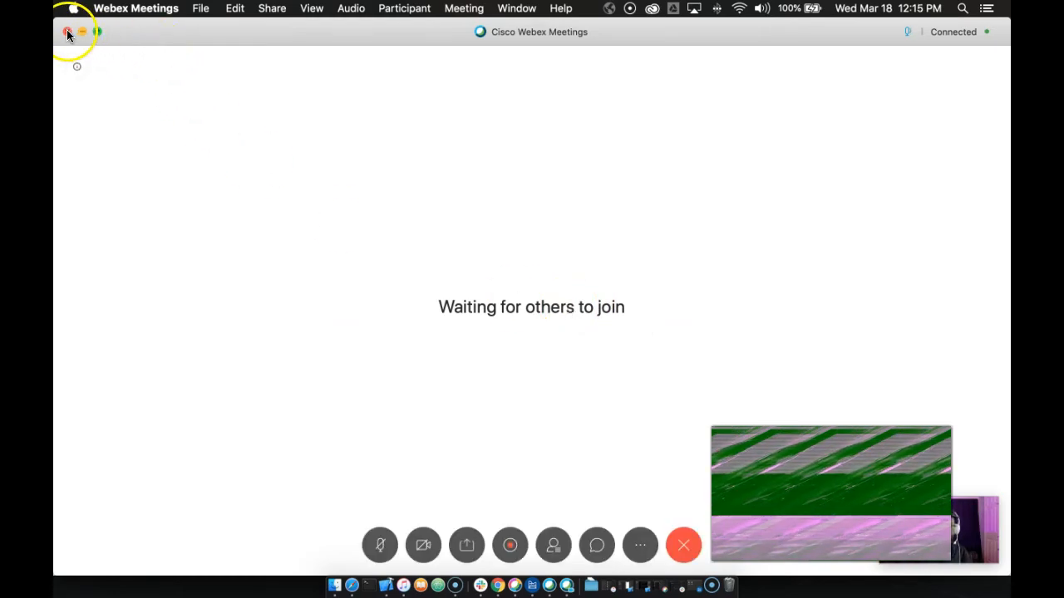
click(683, 545)
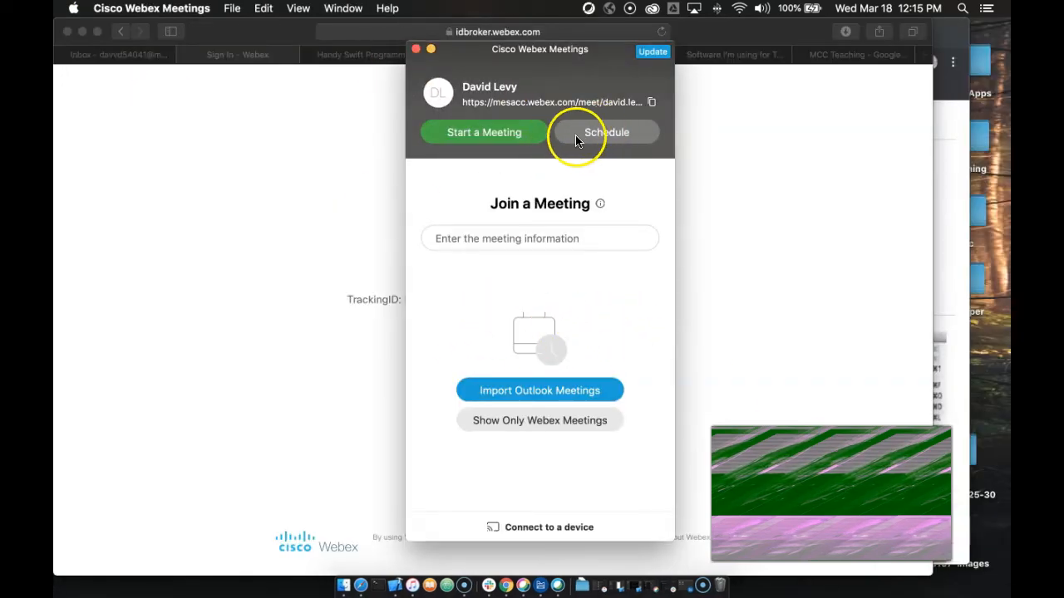
mouse_move(606, 132)
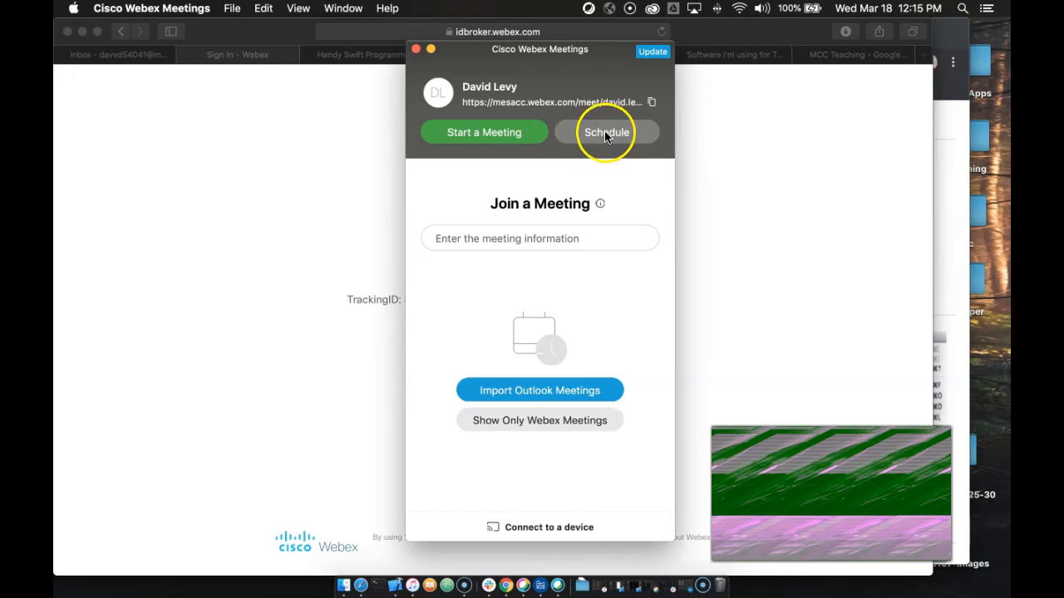
mouse_move(597, 140)
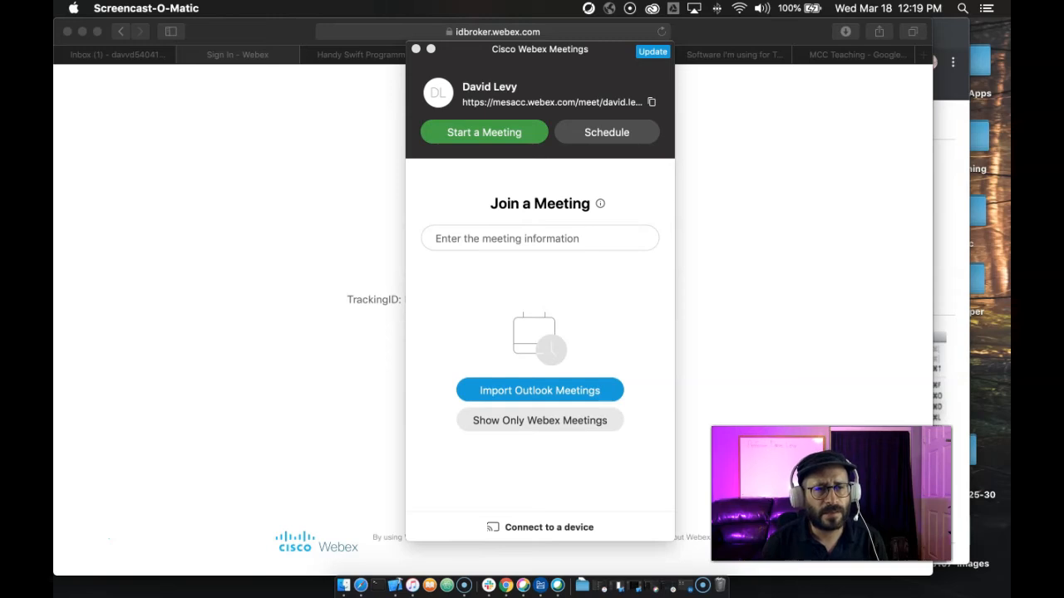
mouse_move(556, 398)
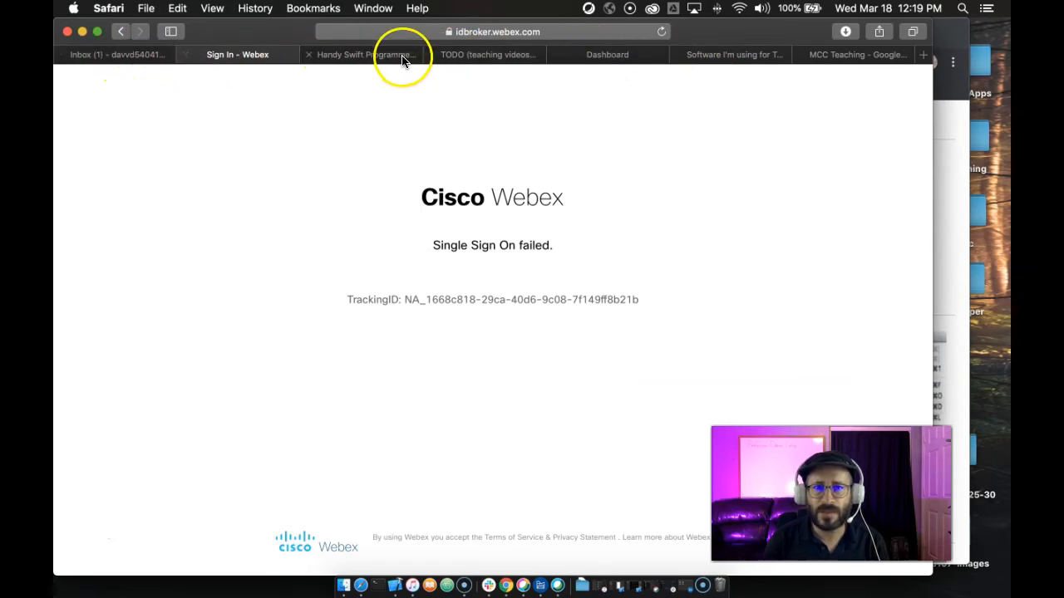
Bring up the MCC Teaching Drive folder showing CIS-150AB, CIS-265 and other class folders.
click(856, 54)
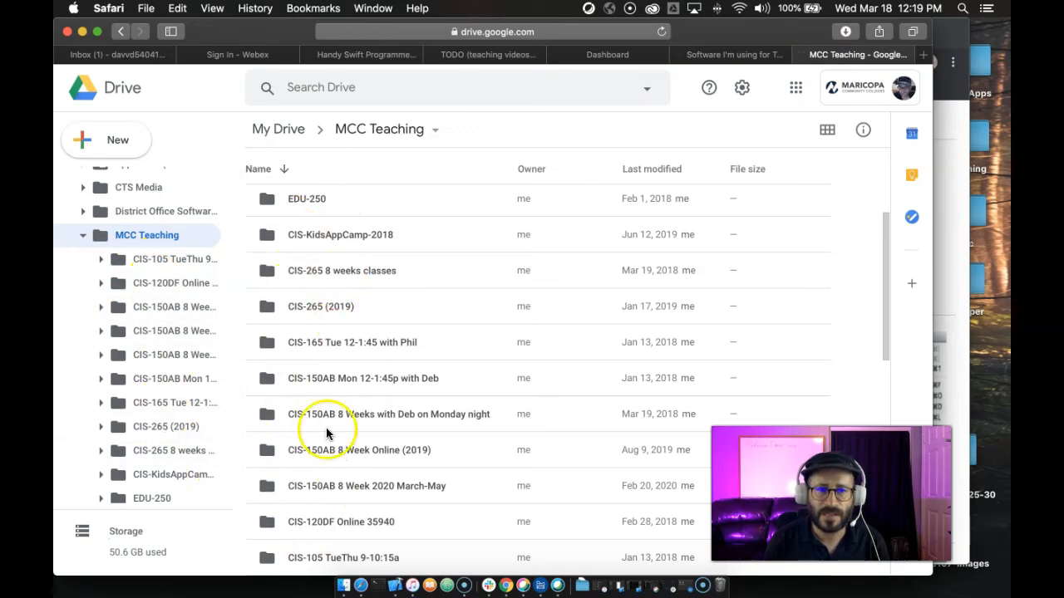
mouse_move(324, 278)
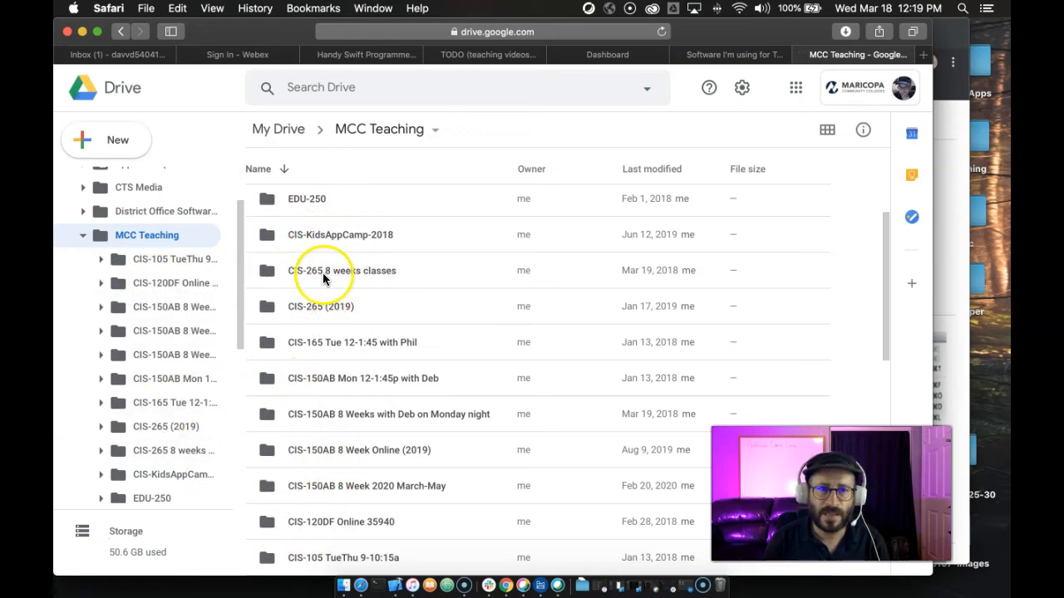
mouse_move(536, 76)
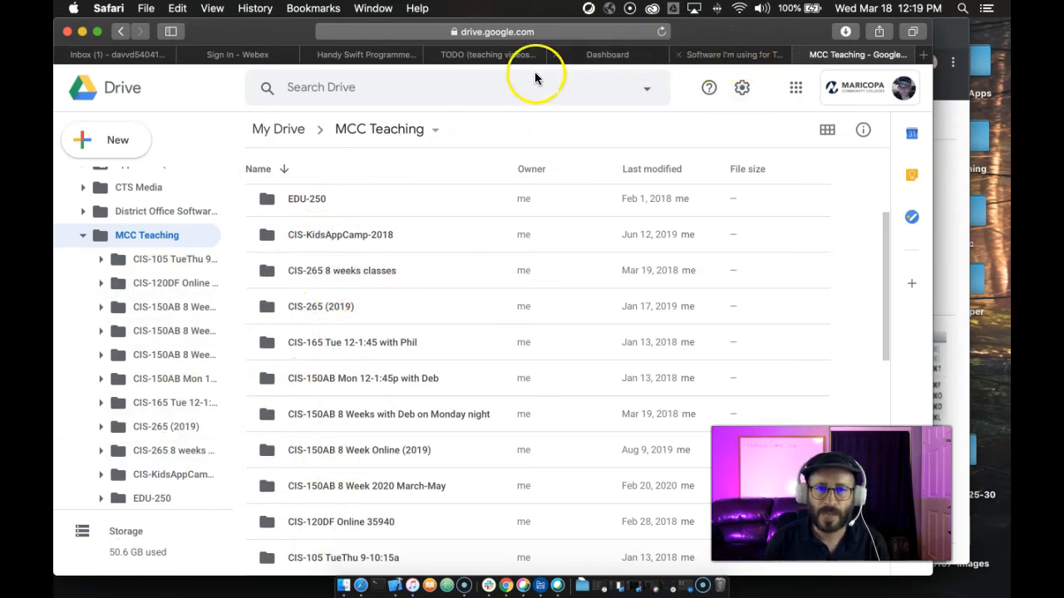
Browse the Handy Swift Programmer Links and TODO docs, then return to Software I'm using for Teaching.
click(365, 54)
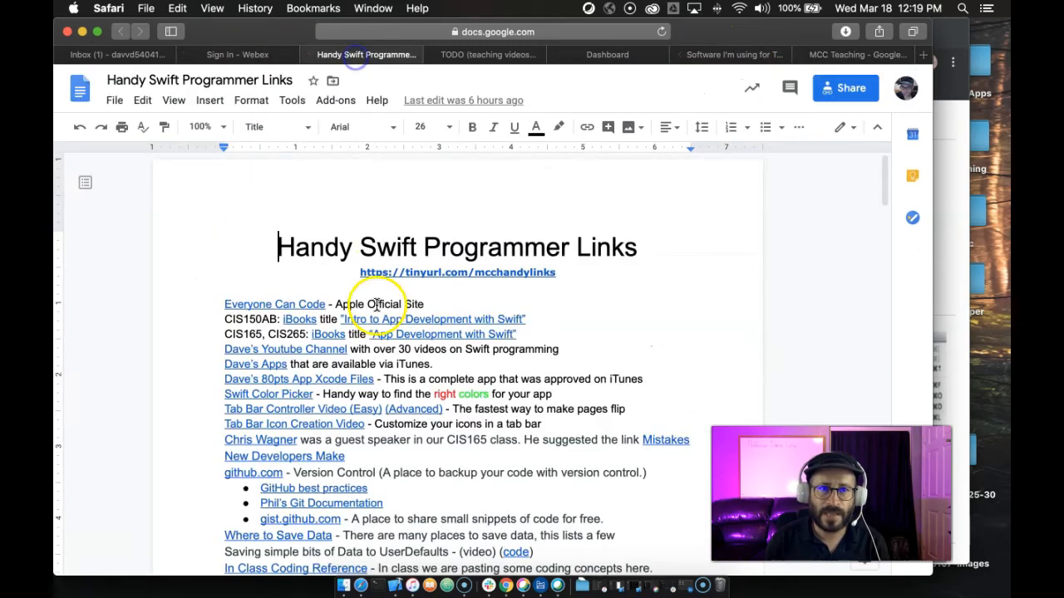
scroll(down, 3)
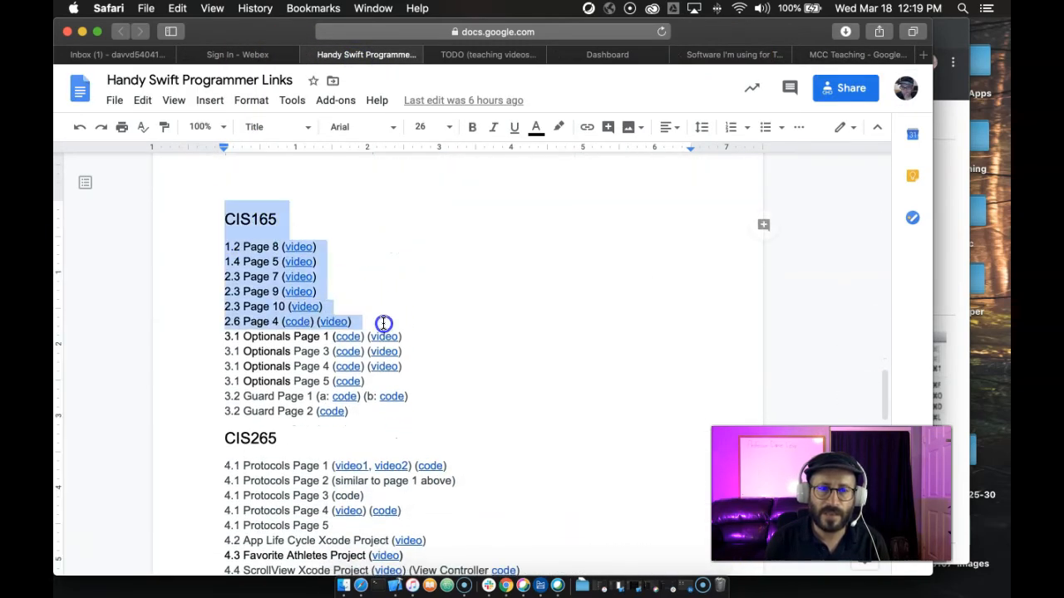
scroll(down, 3)
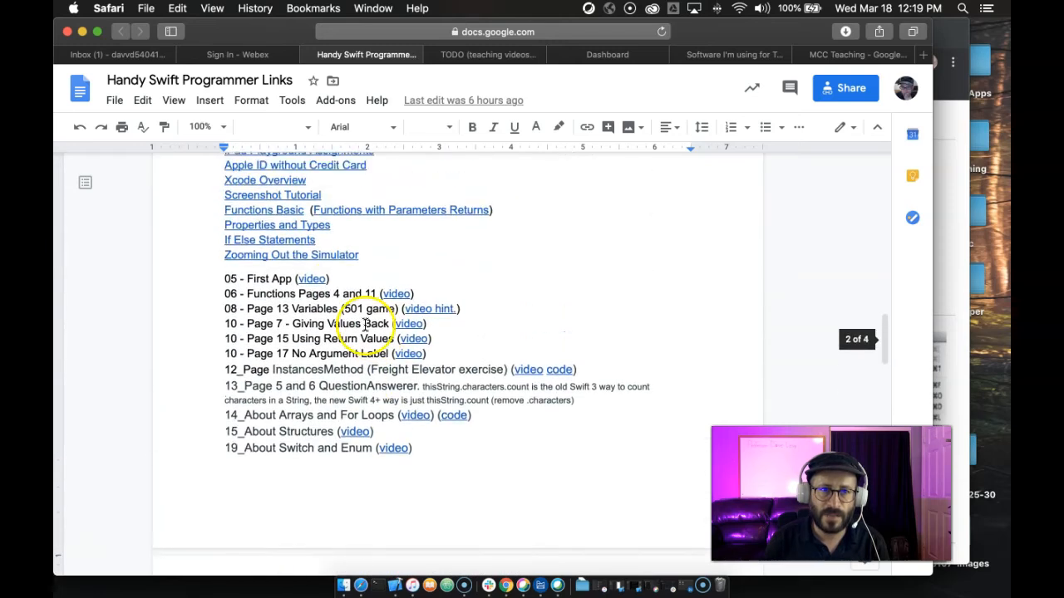
scroll(up, 3)
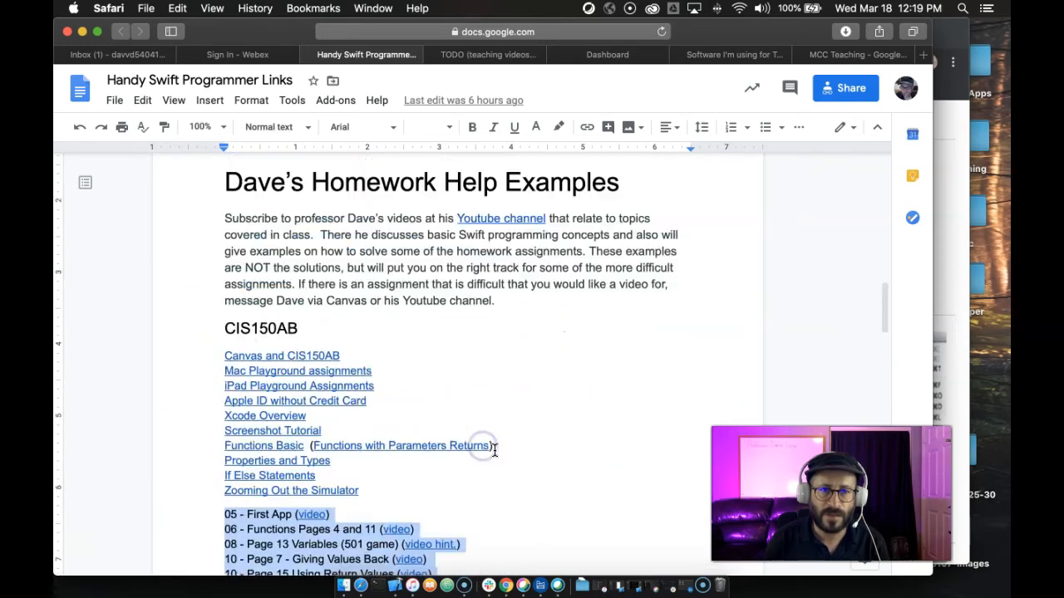
scroll(down, 3)
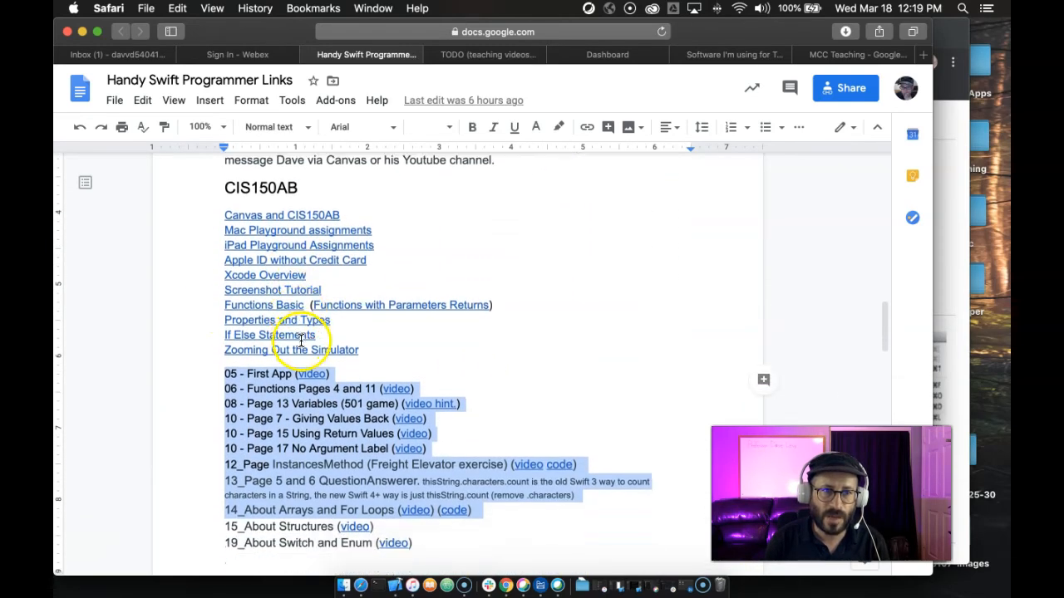
scroll(up, 3)
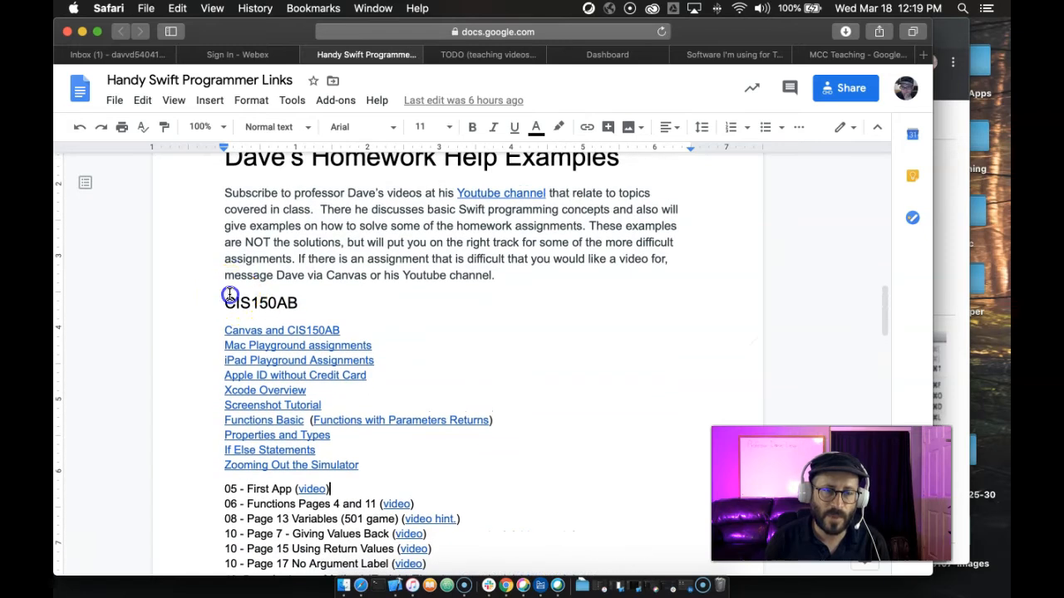
scroll(down, 3)
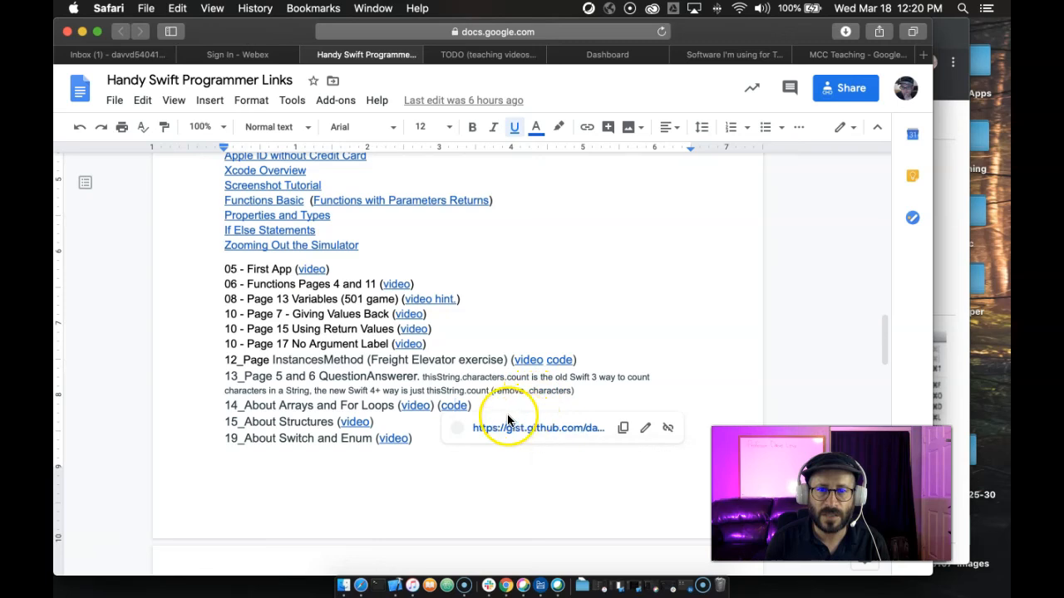
scroll(down, 3)
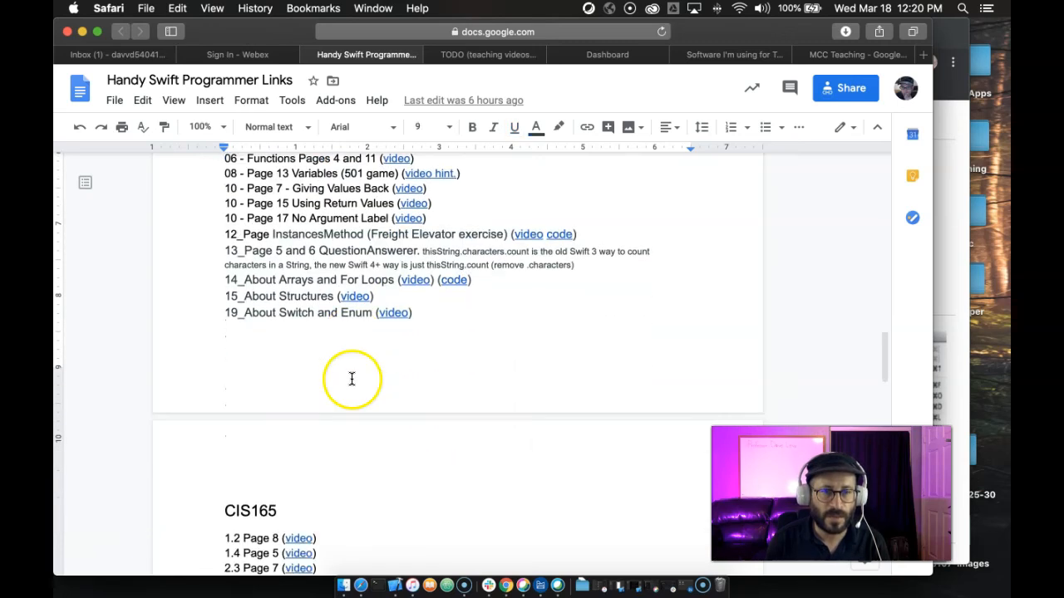
scroll(up, 3)
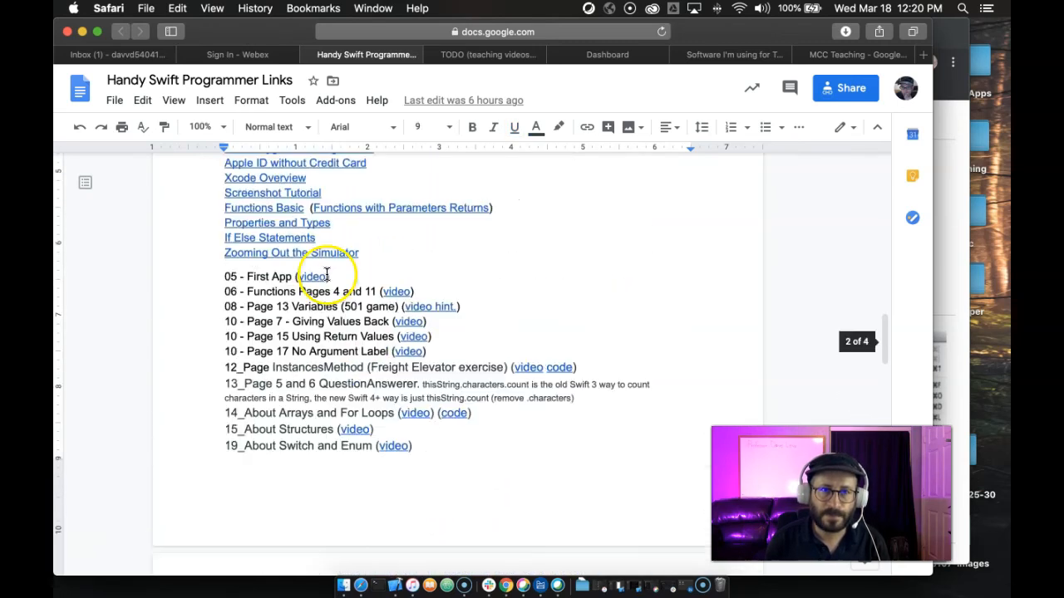
click(486, 54)
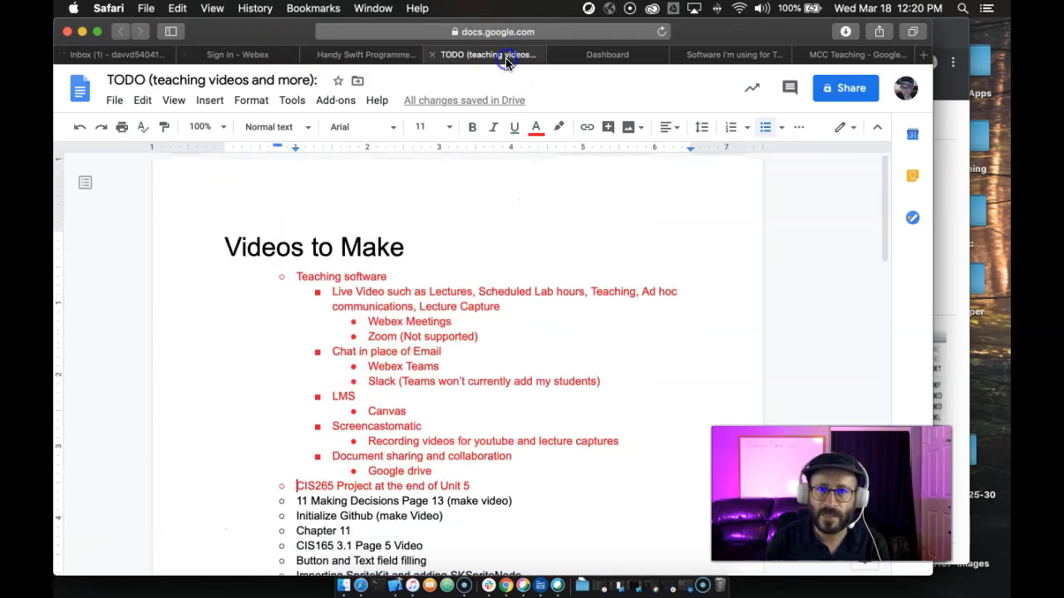
click(732, 54)
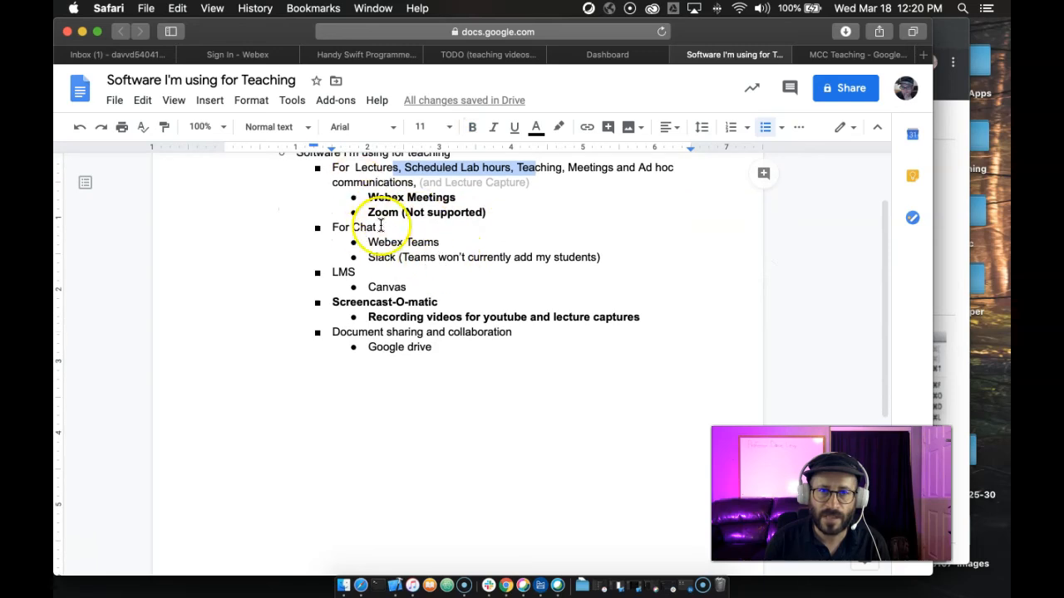
click(415, 257)
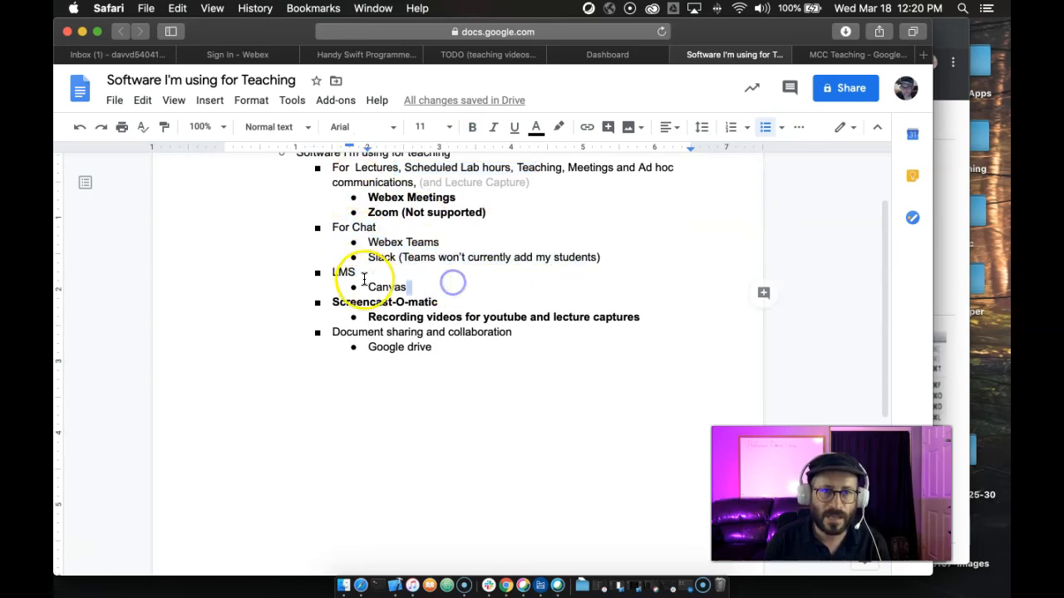
double_click(386, 286)
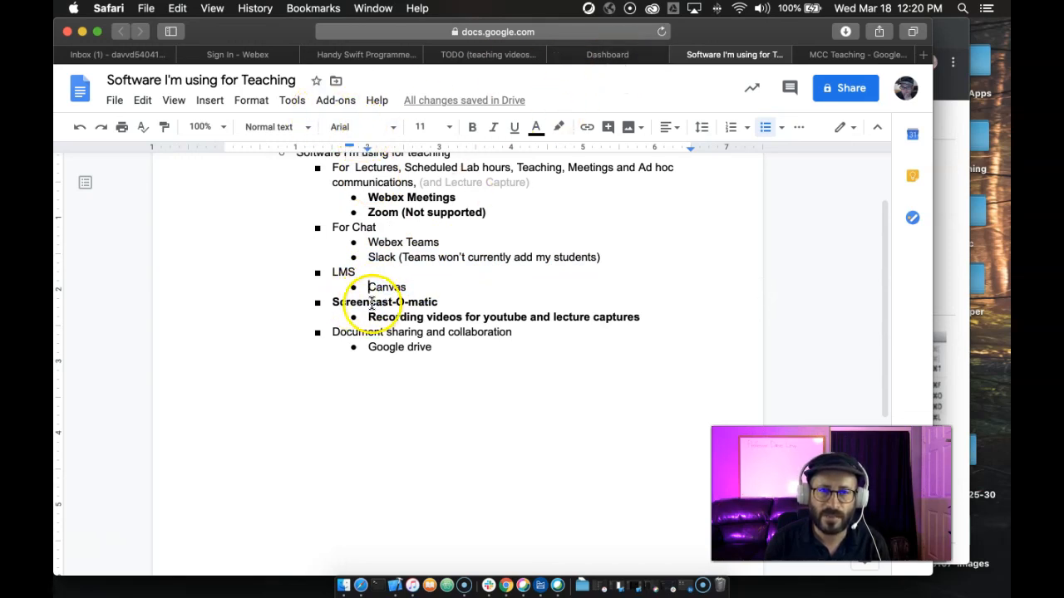
scroll(down, 3)
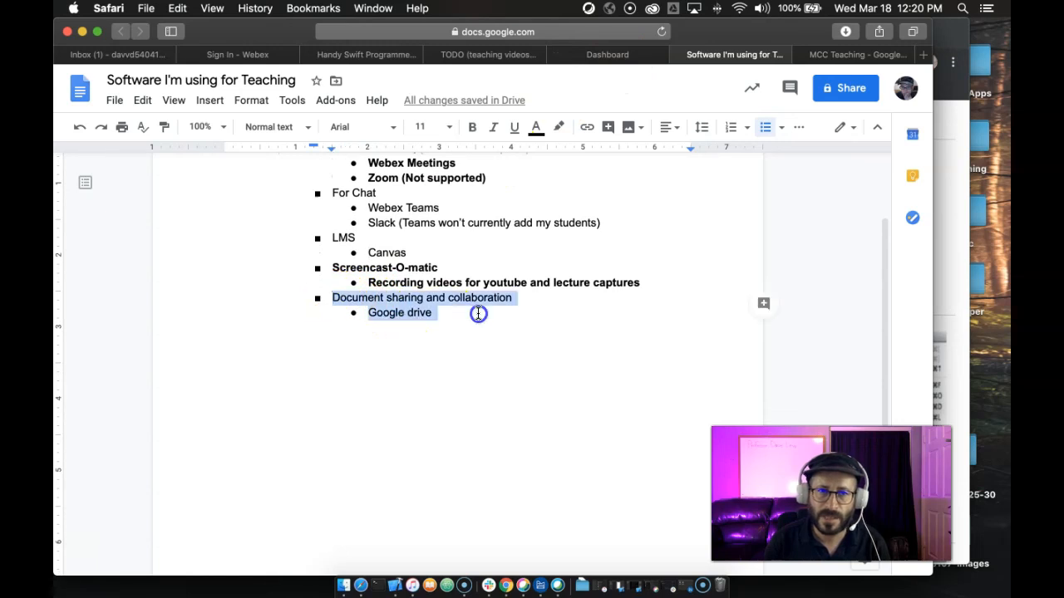